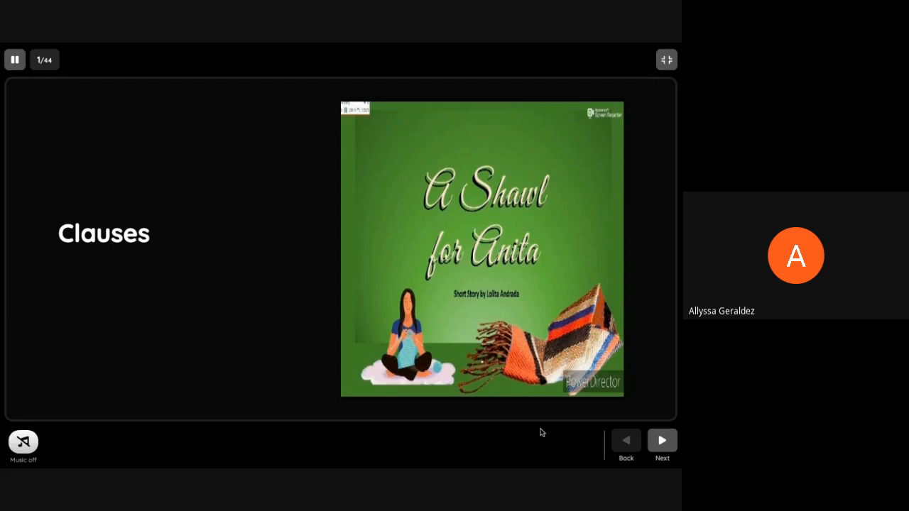
mouse_move(545, 433)
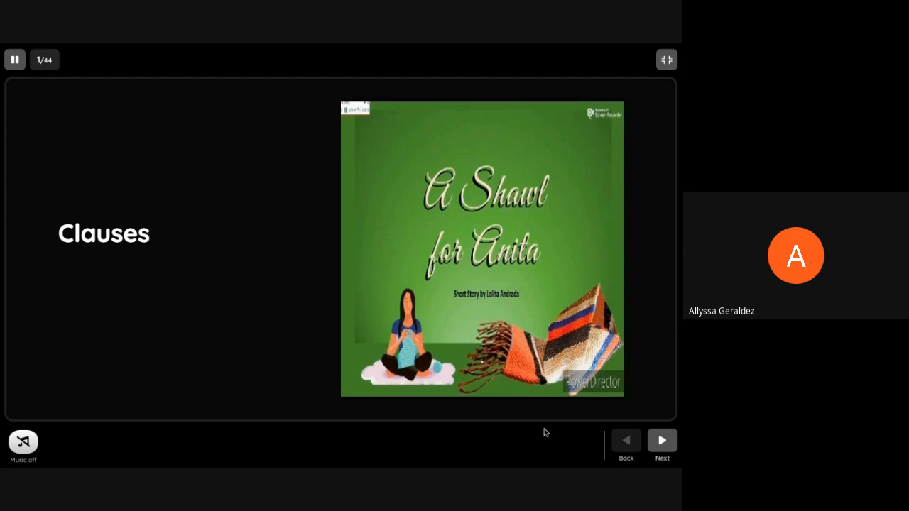
Advance from the title slide through Lesson Objectives to 'A Picture and A Thousand Words'.
left_click(661, 440)
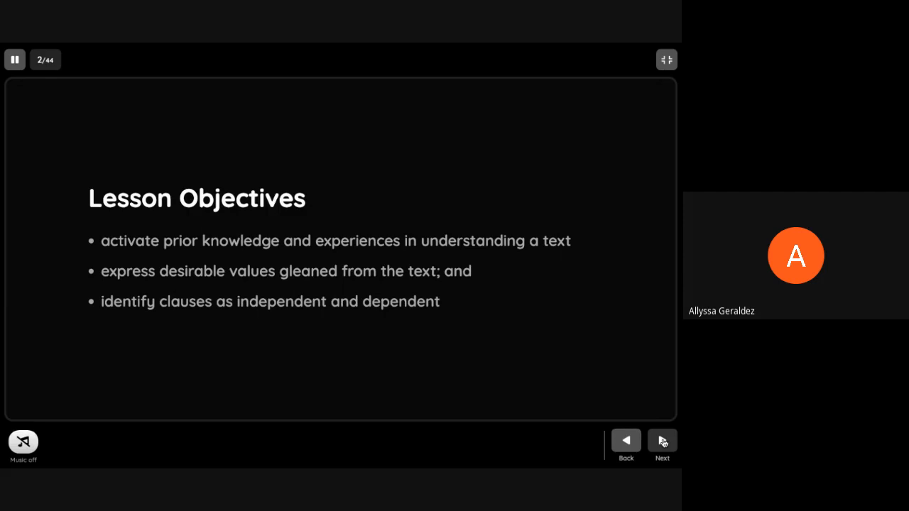
left_click(662, 440)
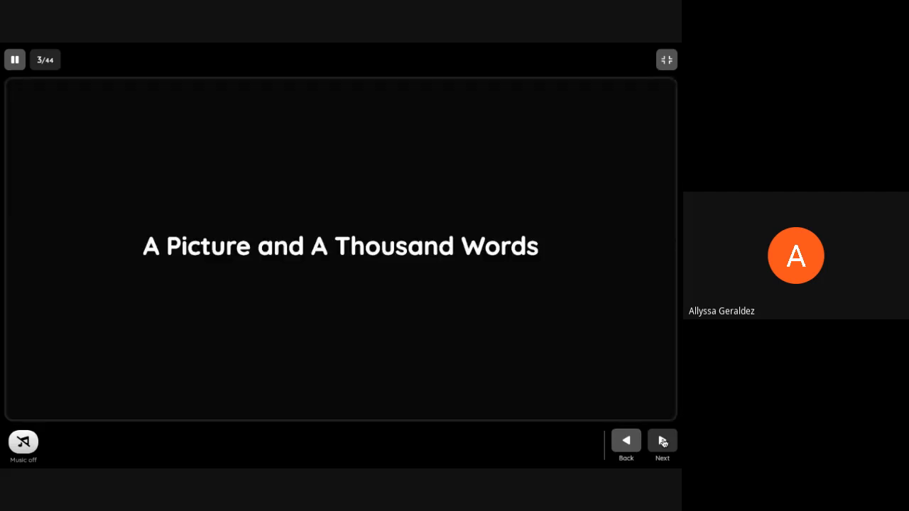
Advance past the knitted shawl picture and 'What's the Word?' to the first vocabulary question.
left_click(662, 440)
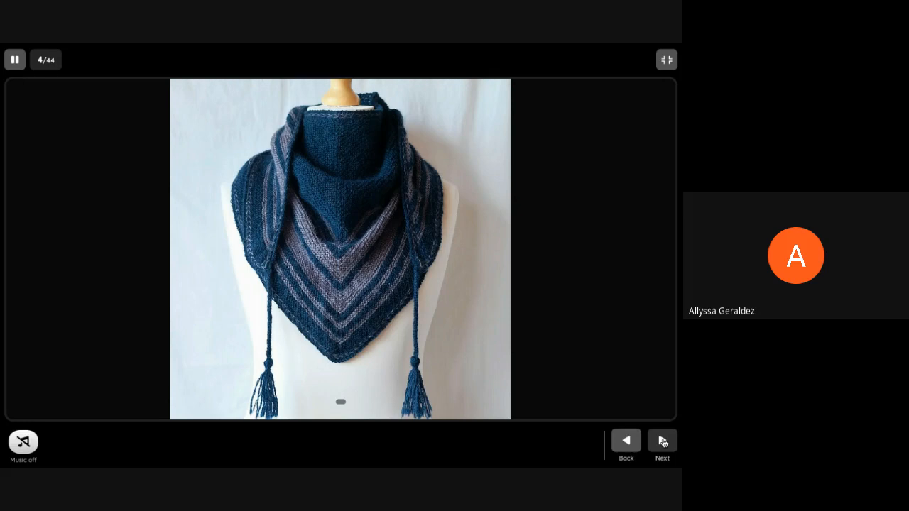
left_click(662, 440)
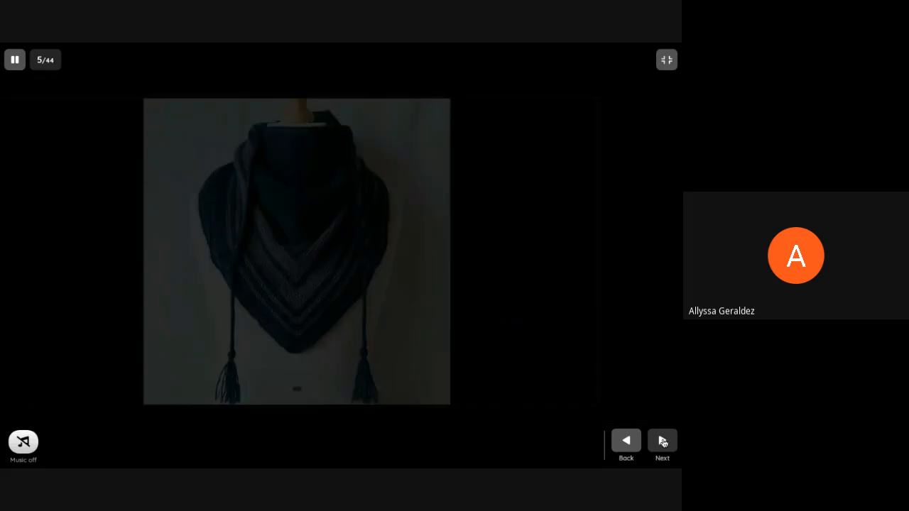
left_click(662, 440)
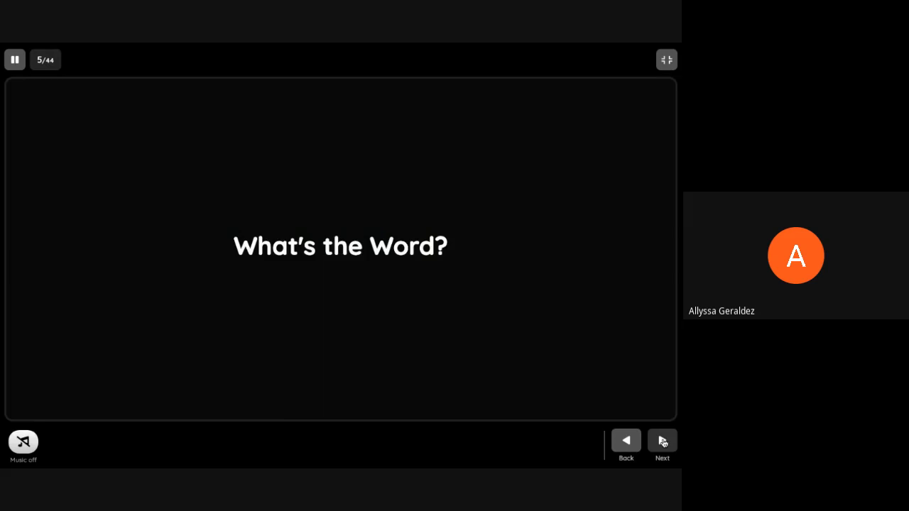
left_click(662, 441)
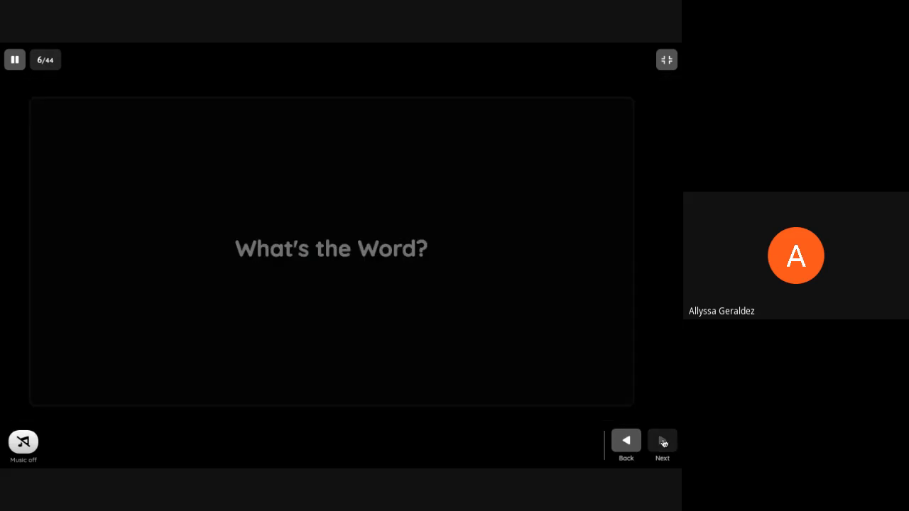
Answer the definitions for CALLOUS, EKED, INDULGE, IRKED and KNUCKLES.
left_click(662, 440)
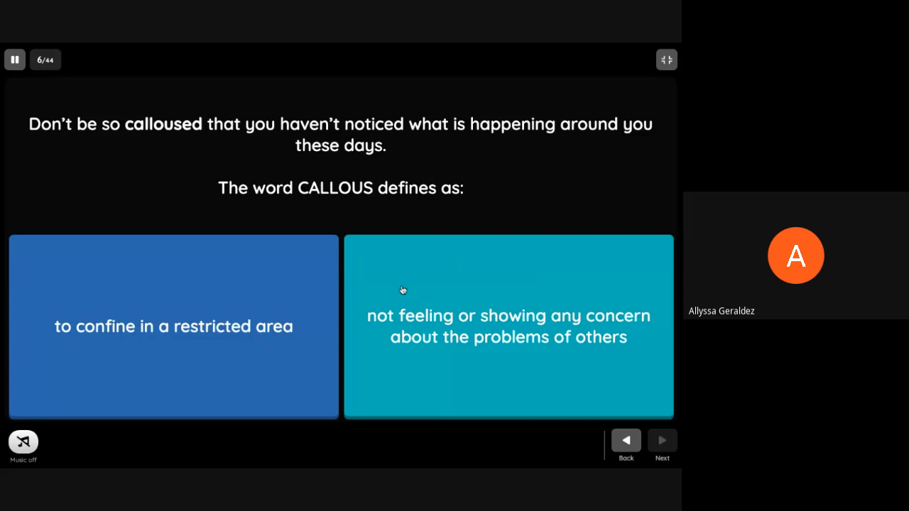
left_click(509, 325)
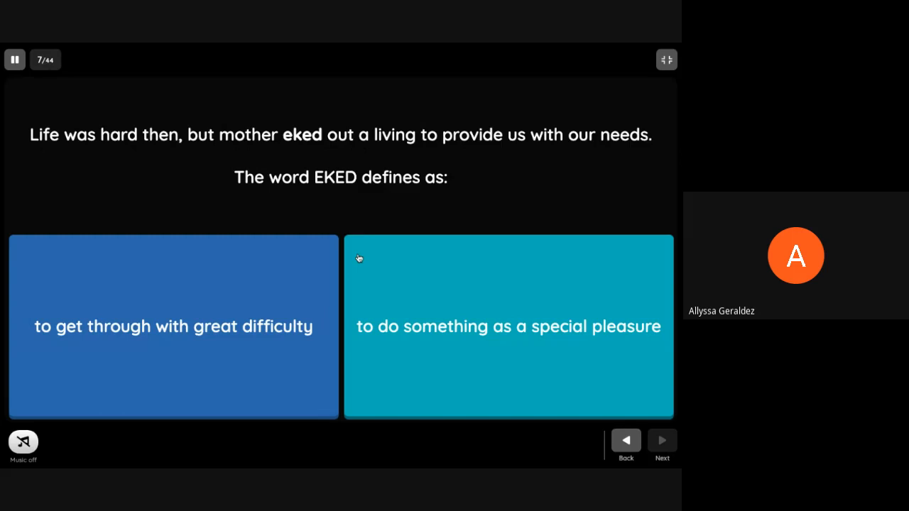
left_click(174, 325)
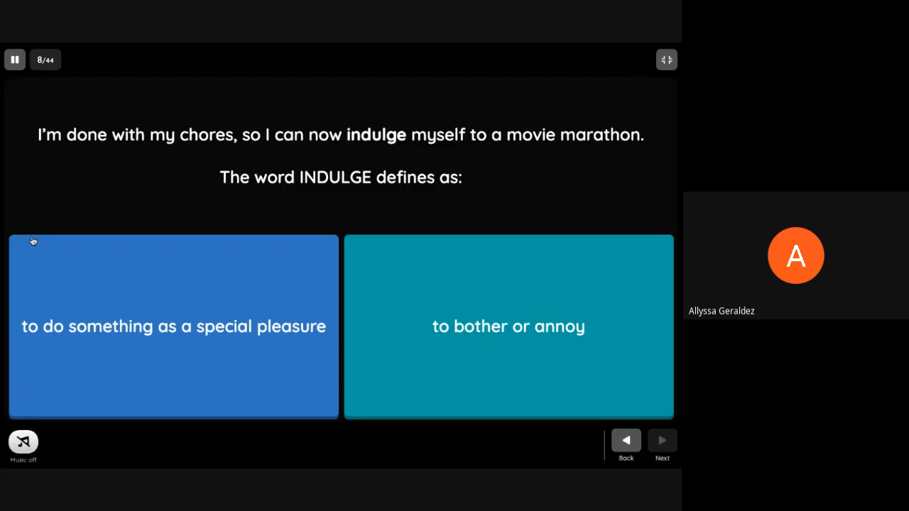
left_click(173, 326)
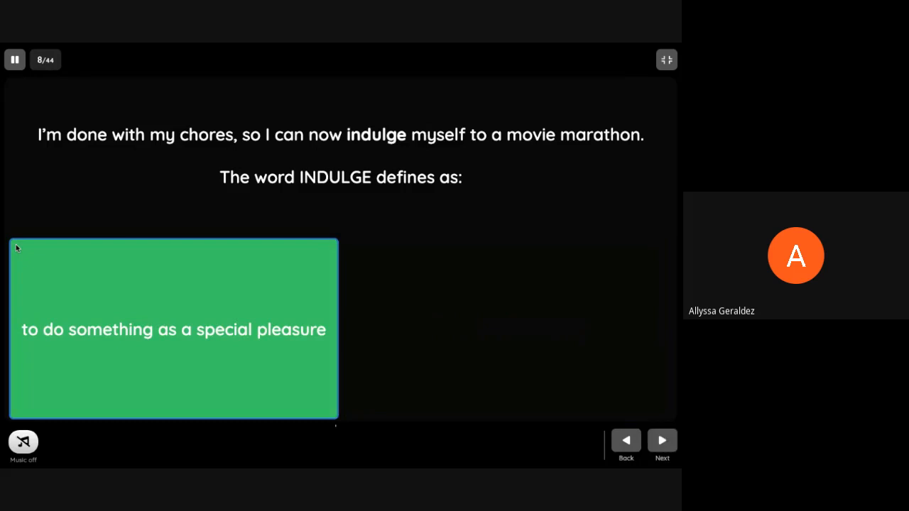
left_click(662, 440)
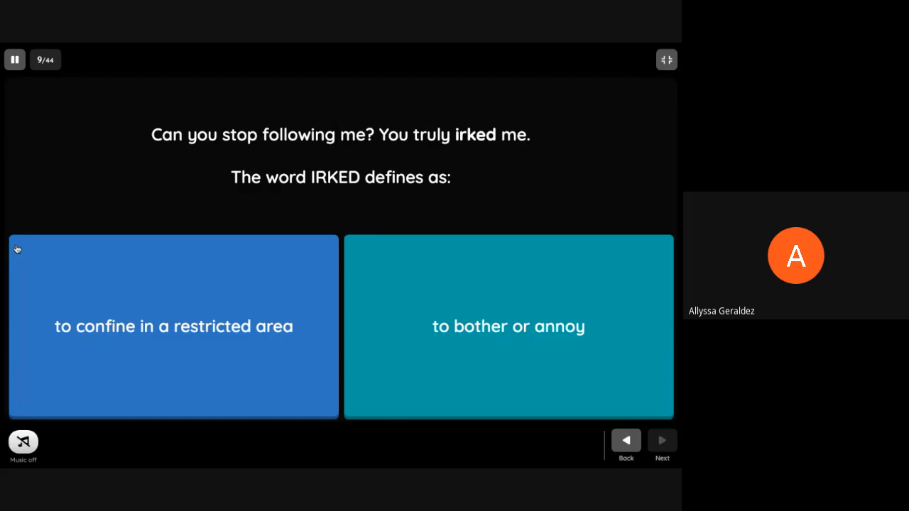
left_click(509, 326)
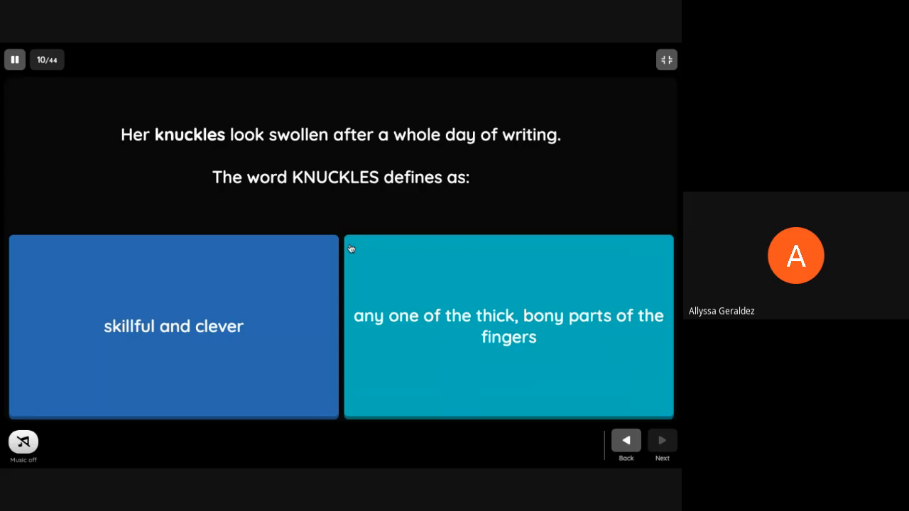
mouse_move(376, 255)
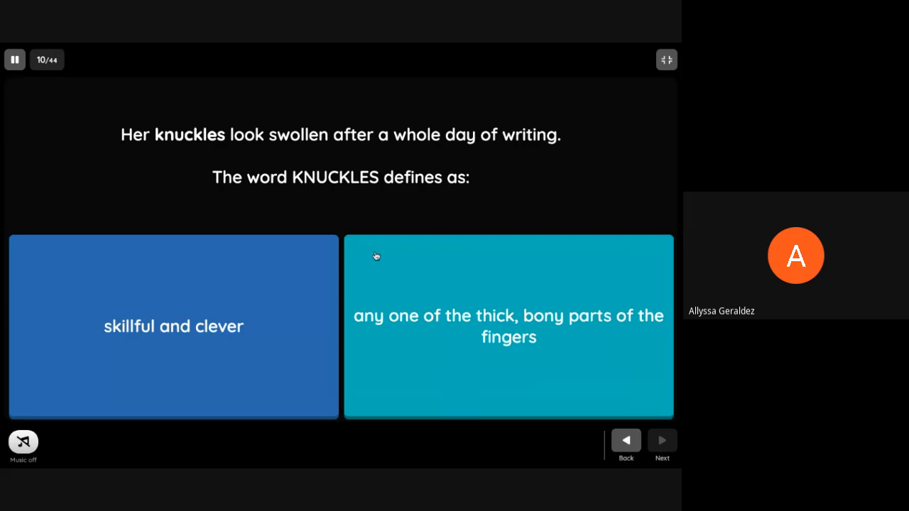
left_click(508, 325)
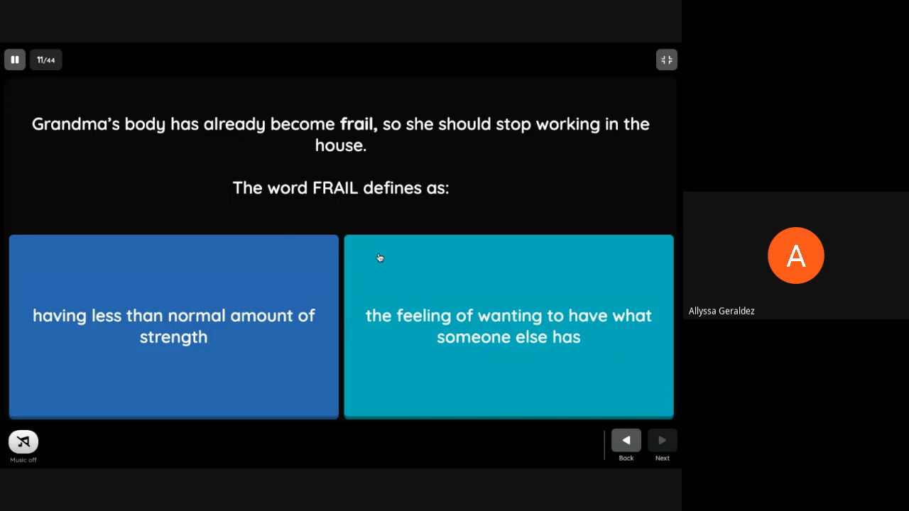
mouse_move(199, 244)
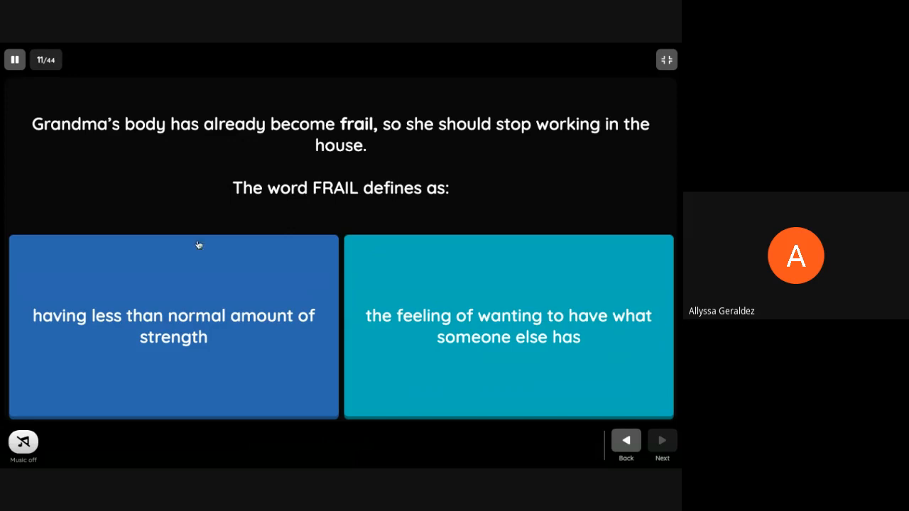
Answer the definitions for FRAIL, KNITTING, DEFT, ENVY and COOPED.
left_click(174, 327)
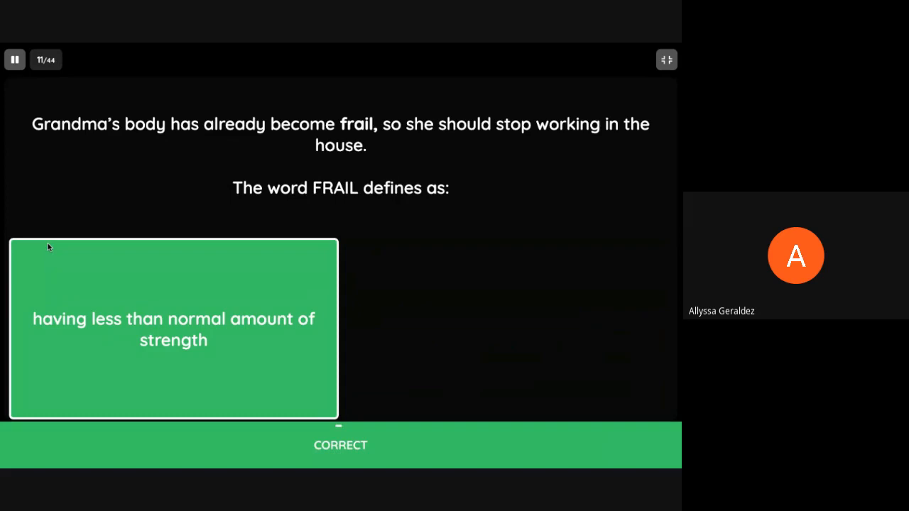
left_click(662, 440)
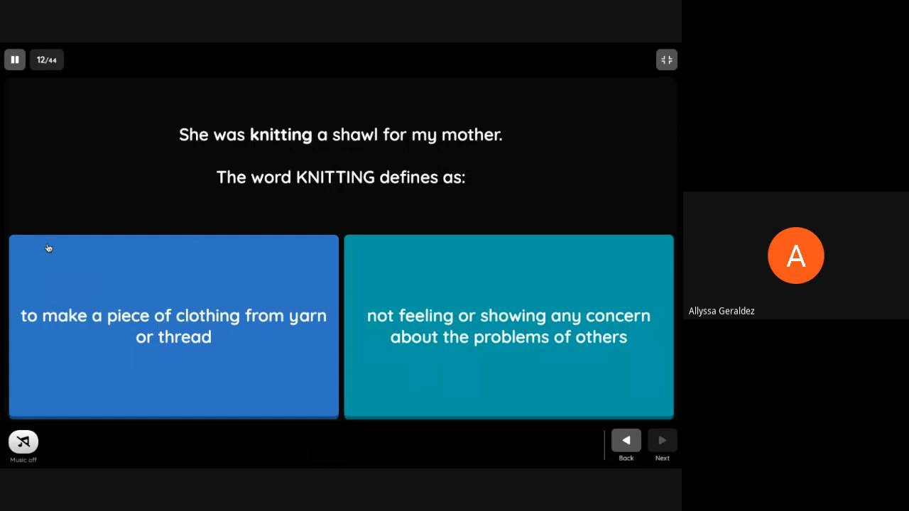
left_click(174, 327)
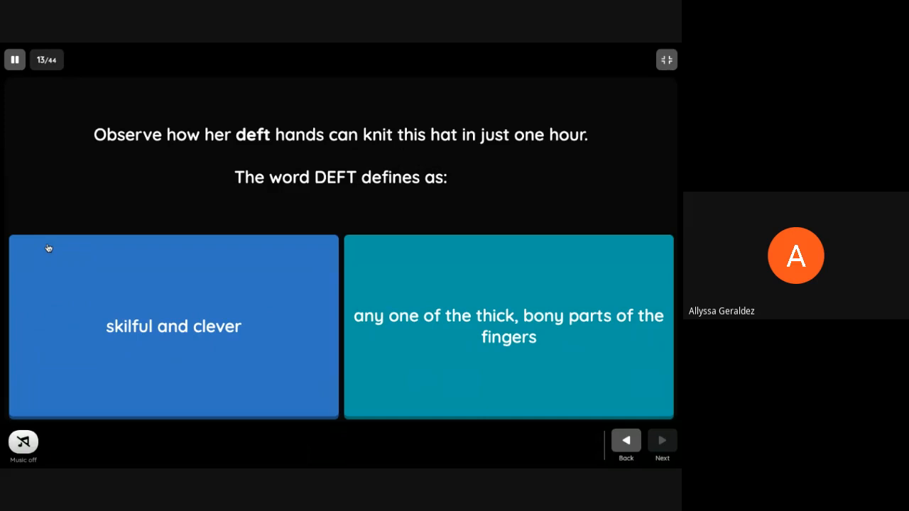
left_click(173, 325)
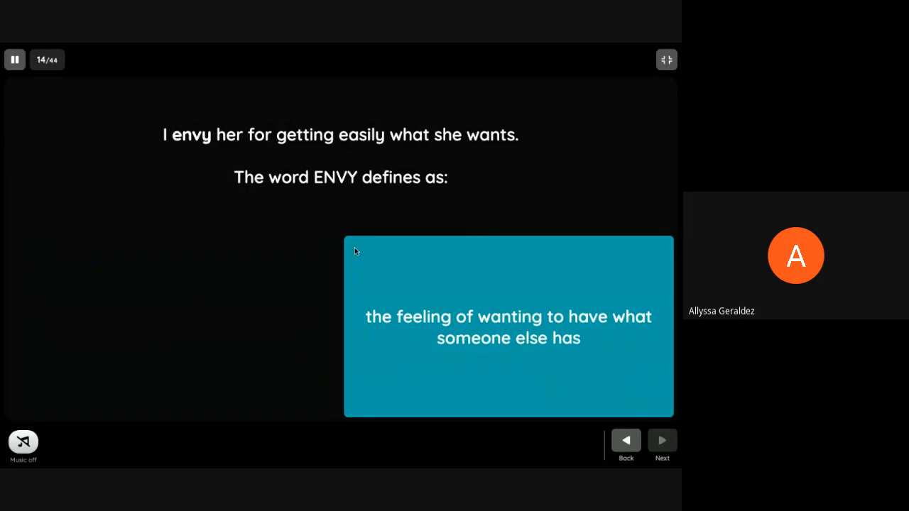
left_click(509, 327)
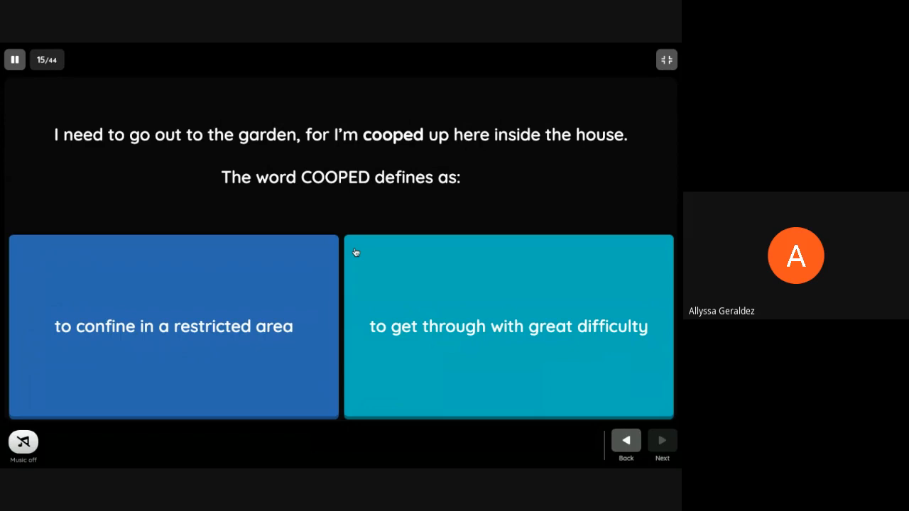
mouse_move(277, 253)
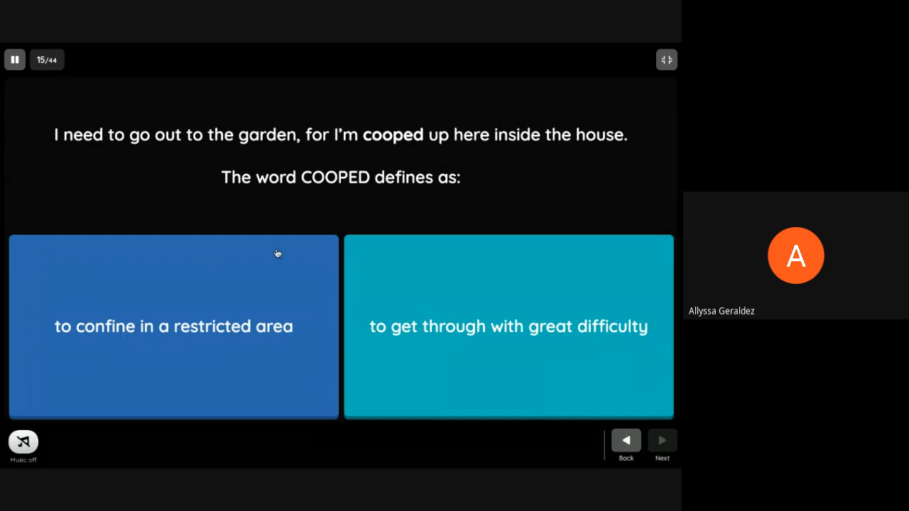
left_click(174, 325)
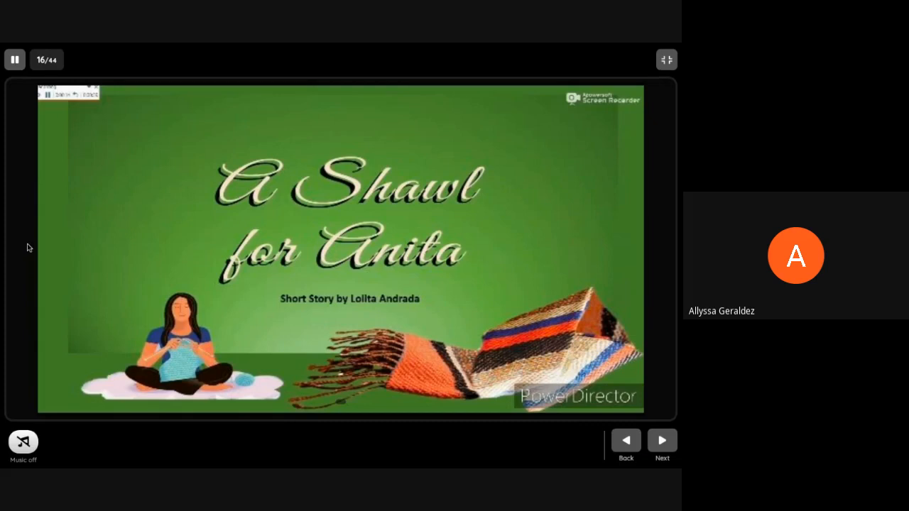
mouse_move(653, 421)
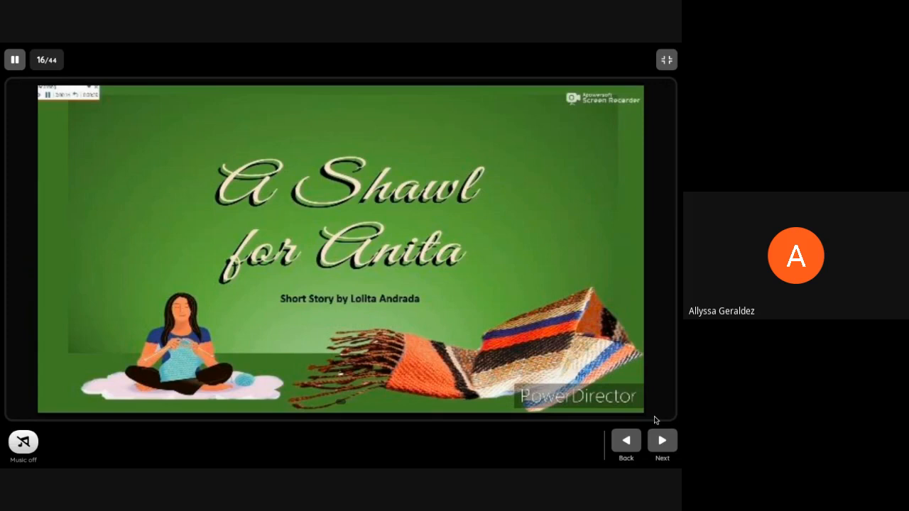
Read through the story title and its opening passages.
left_click(662, 440)
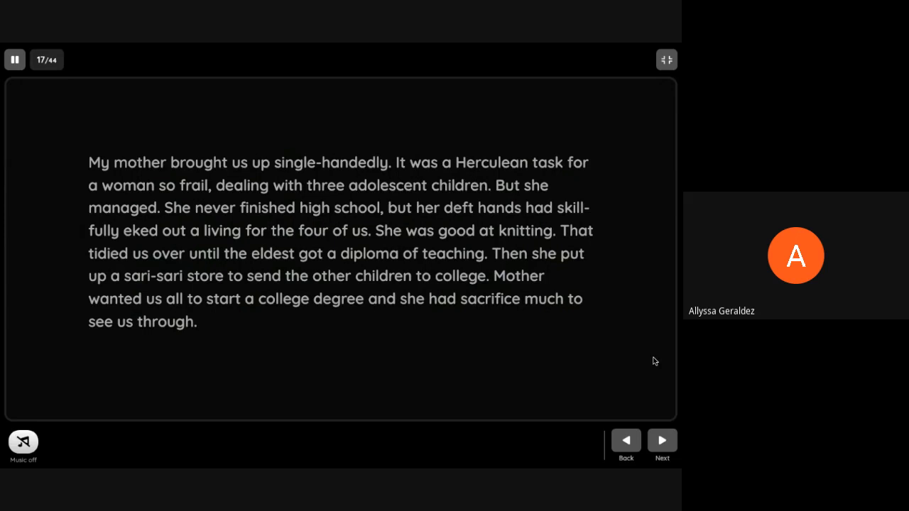
mouse_move(662, 426)
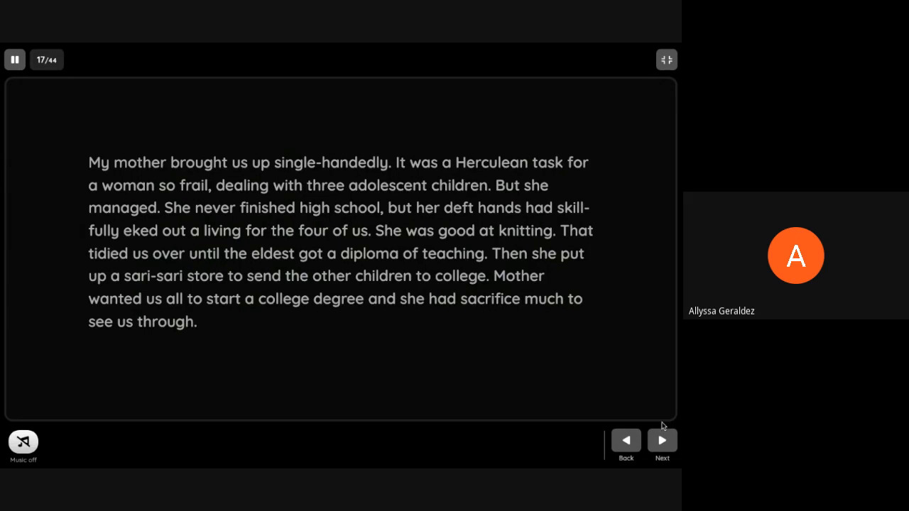
left_click(662, 440)
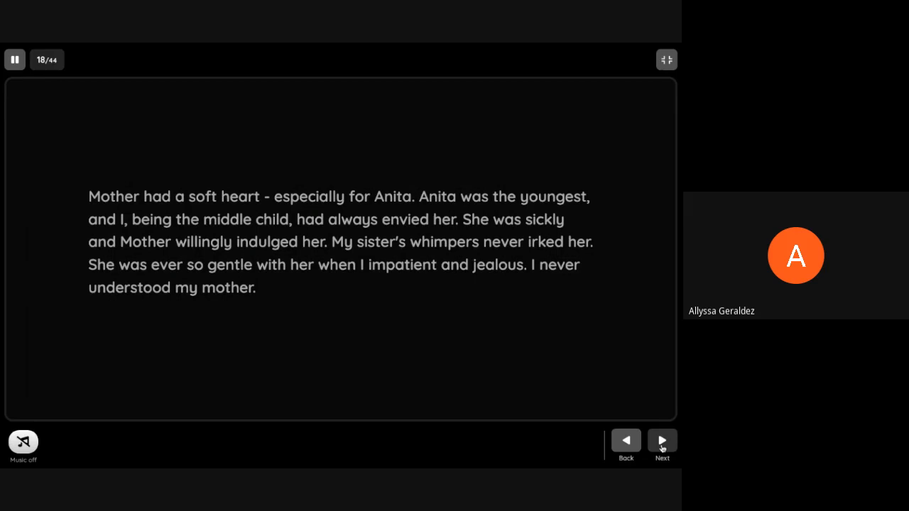
left_click(662, 440)
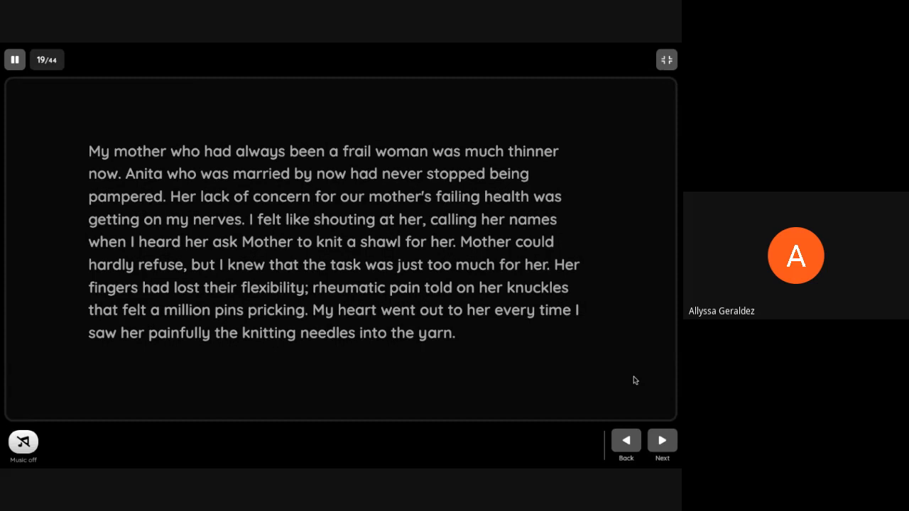
left_click(662, 440)
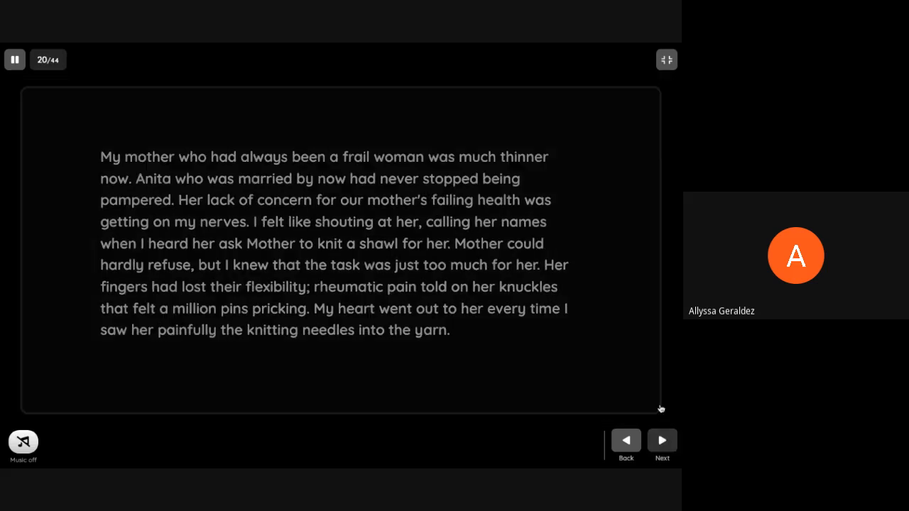
left_click(662, 440)
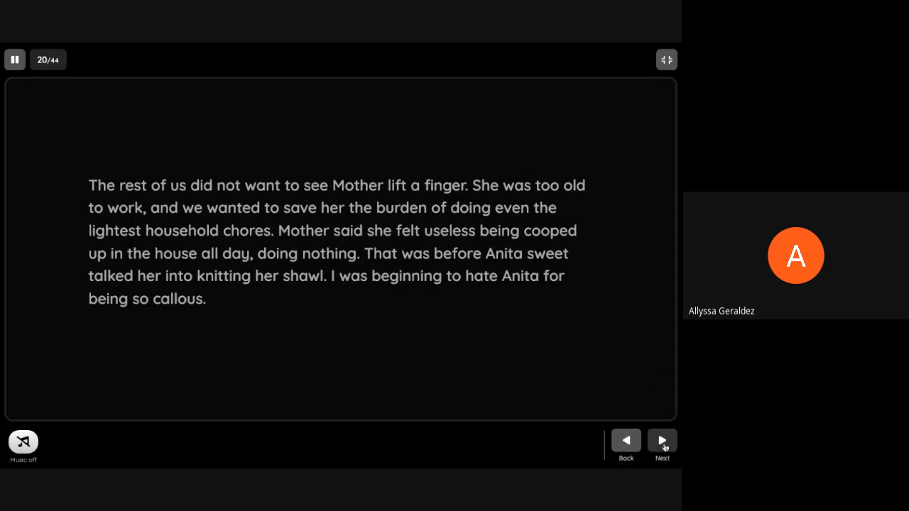
Continue through the story's closing passages to the reflection question.
left_click(662, 440)
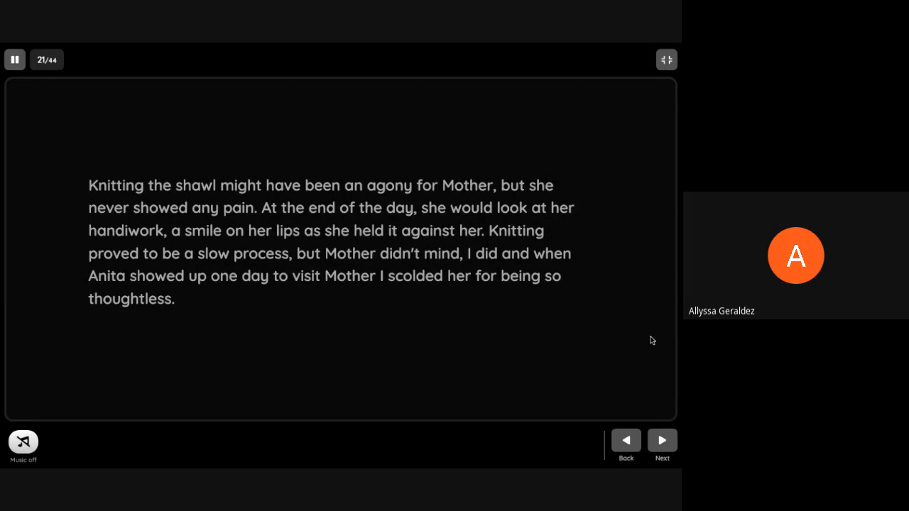
left_click(662, 441)
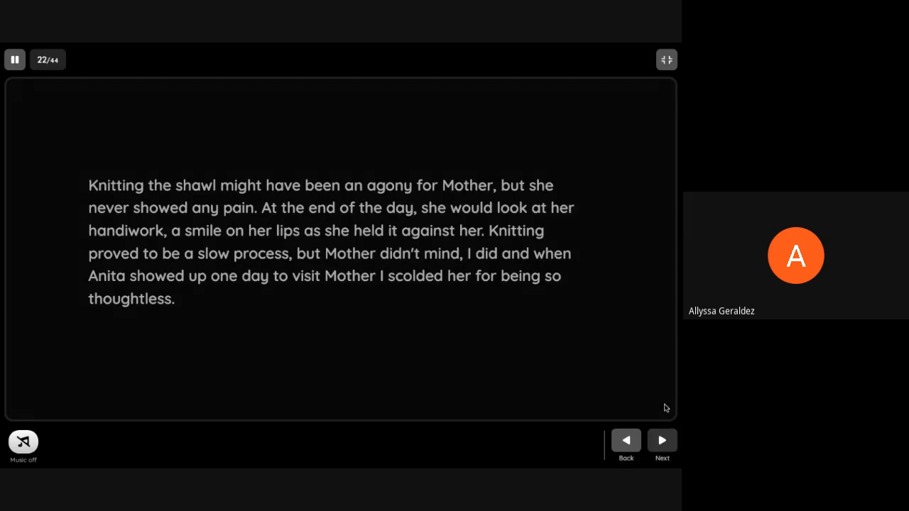
left_click(662, 441)
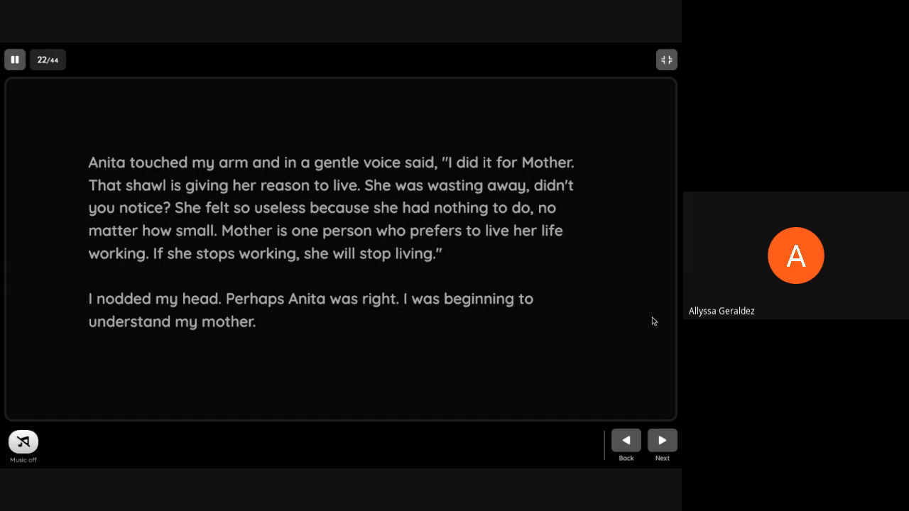
mouse_move(666, 423)
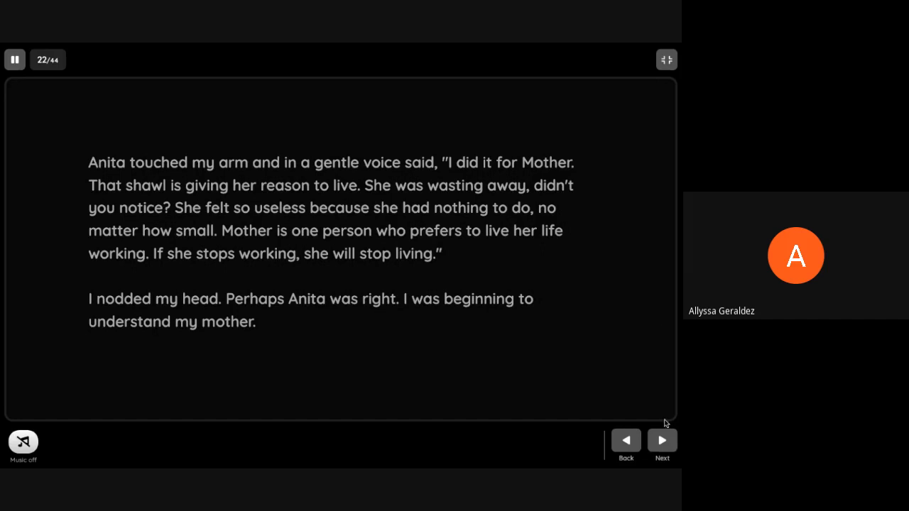
left_click(662, 441)
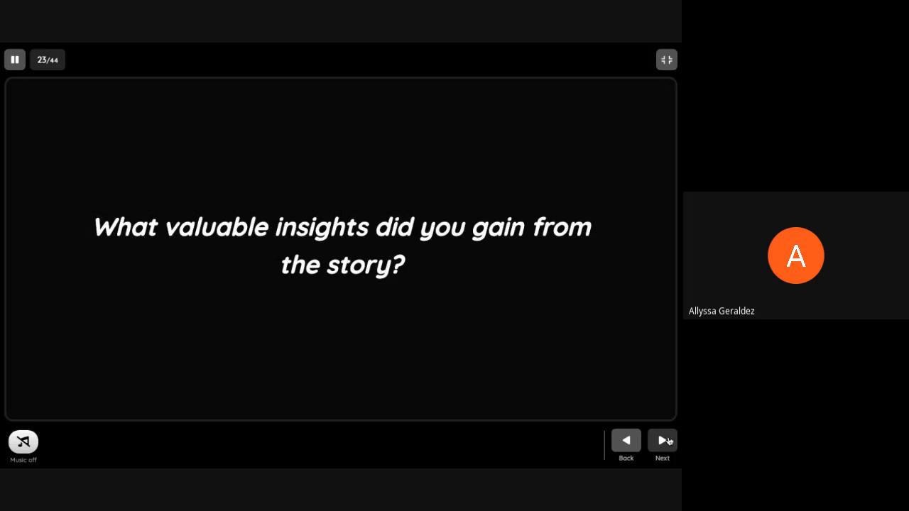
Advance past the reflection question to the 'Yes or No!' activity slide.
left_click(662, 441)
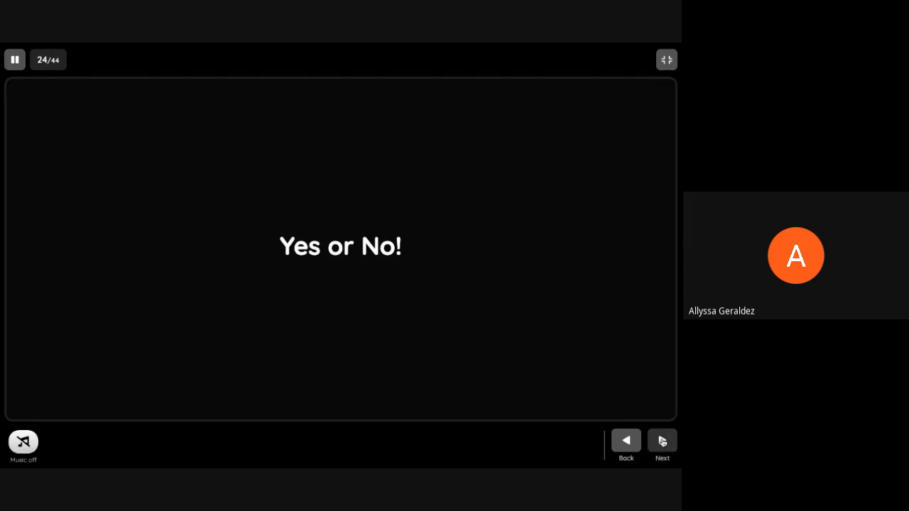
Answer yes for the diploma in teaching, 'I nodded my head' and frail woman clause items.
left_click(662, 440)
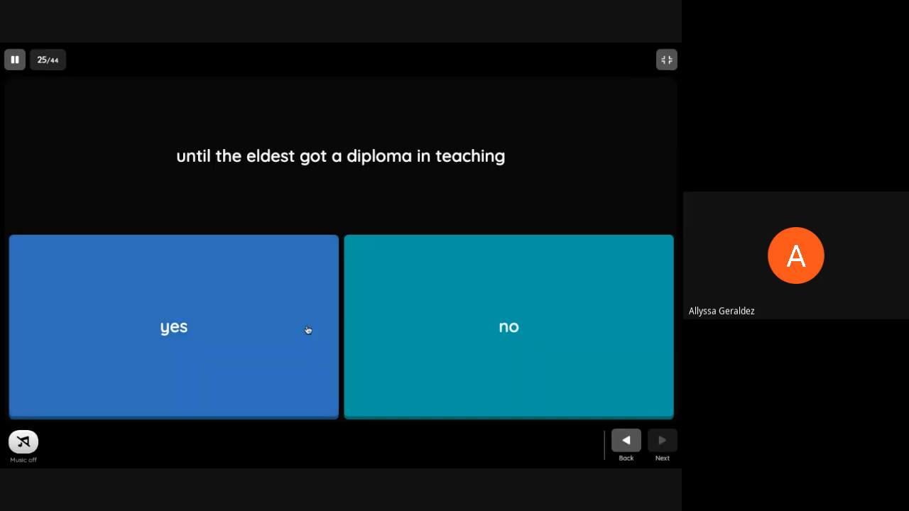
mouse_move(301, 323)
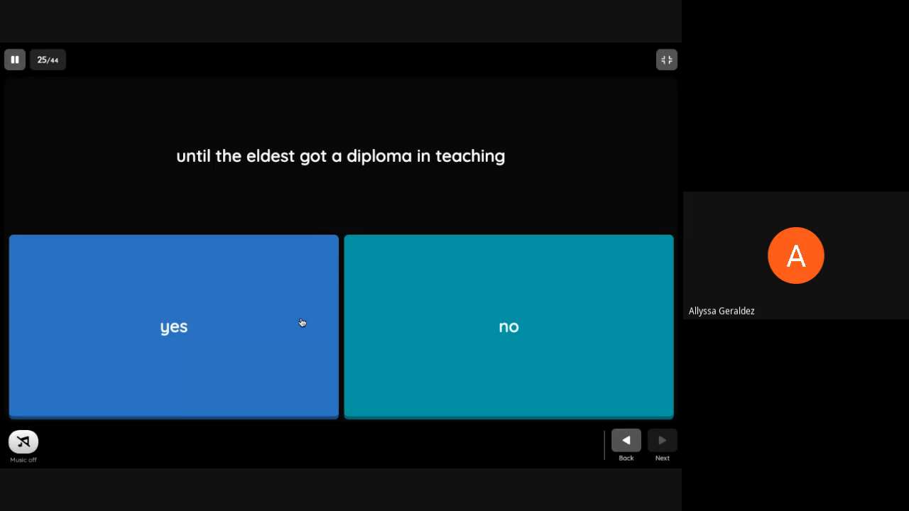
left_click(509, 326)
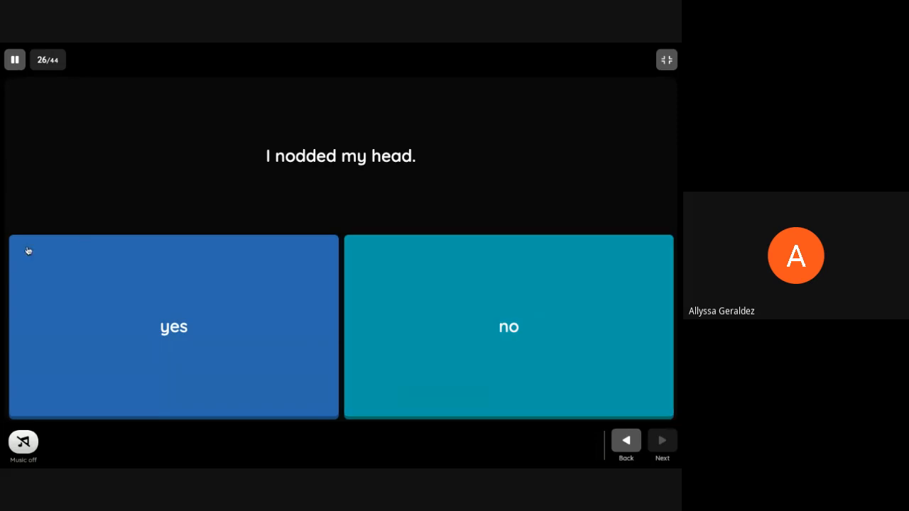
left_click(173, 327)
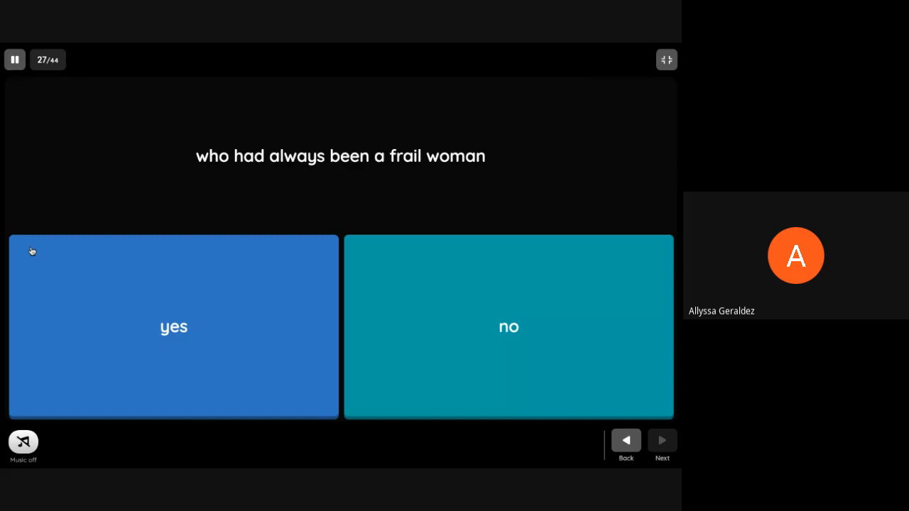
left_click(508, 326)
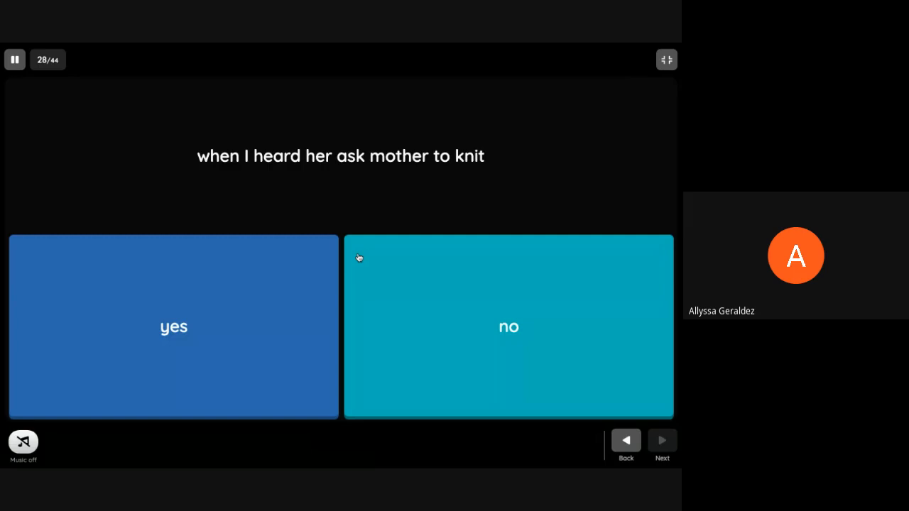
Answer the 'ask mother to knit' item and read the clause, independent and dependent clause slides.
left_click(508, 326)
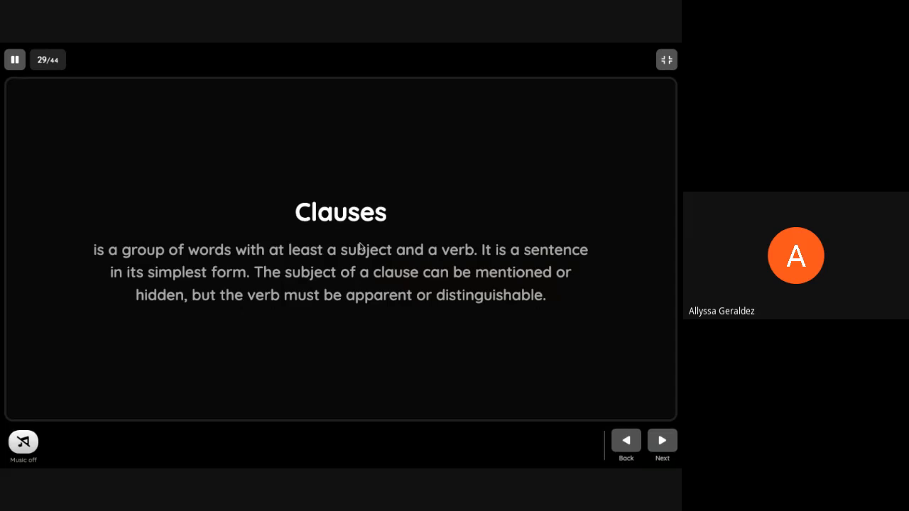
mouse_move(392, 291)
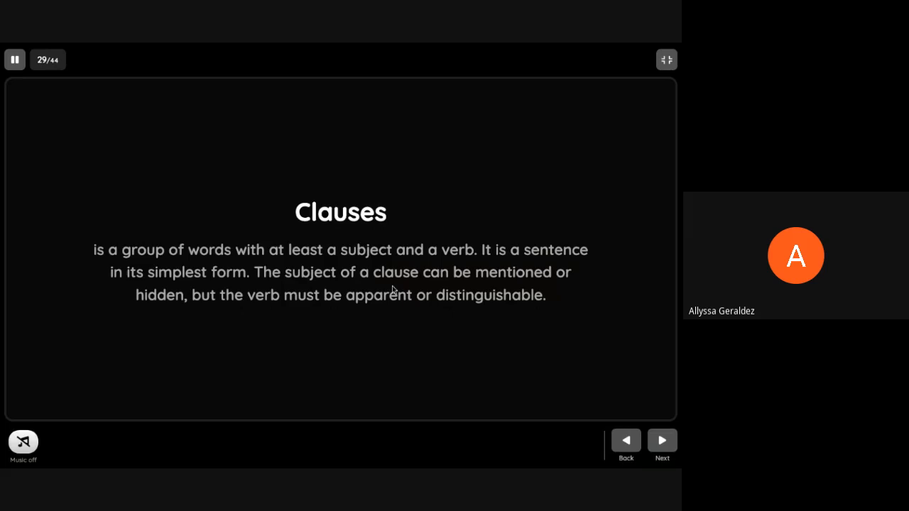
left_click(662, 441)
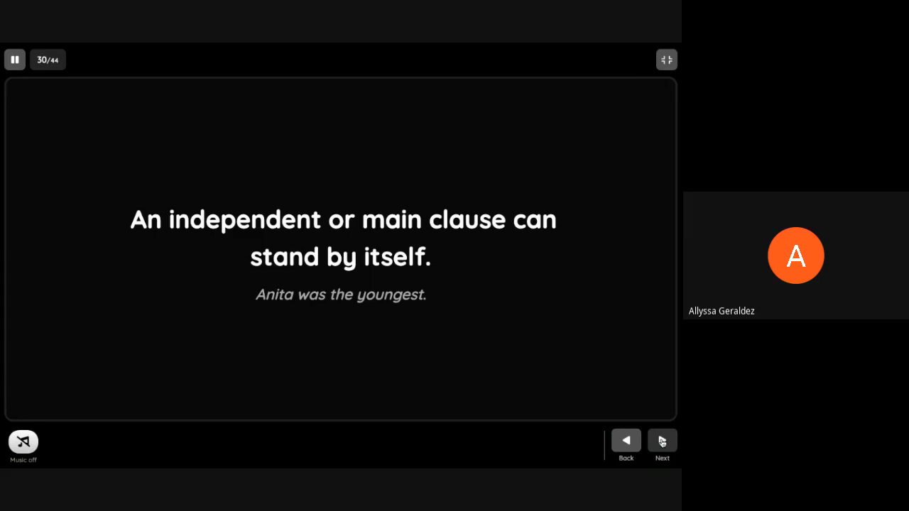
left_click(662, 441)
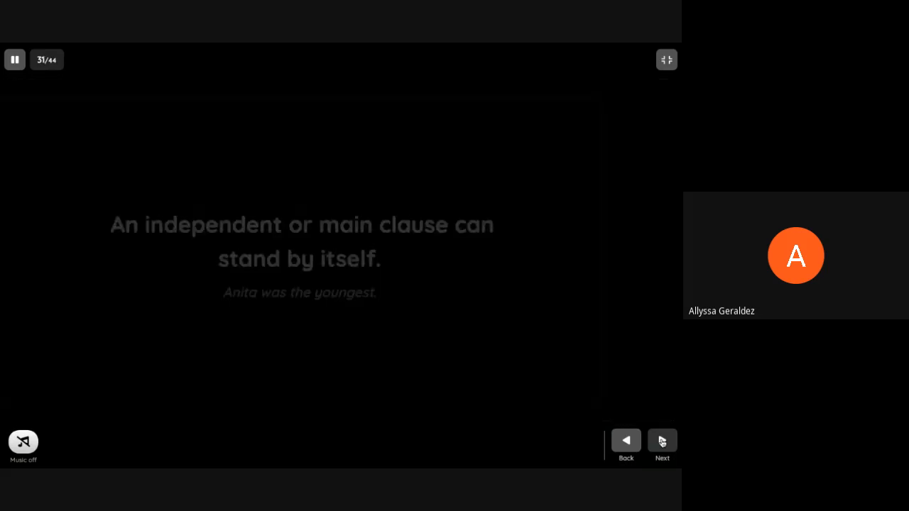
left_click(661, 441)
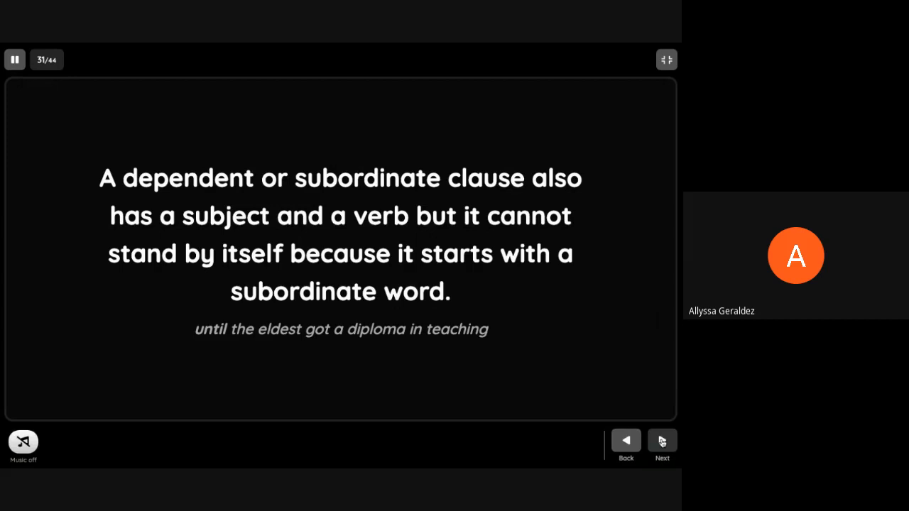
Read on through the 'Her job tided us over' and 'She felt so useless' examples.
left_click(662, 440)
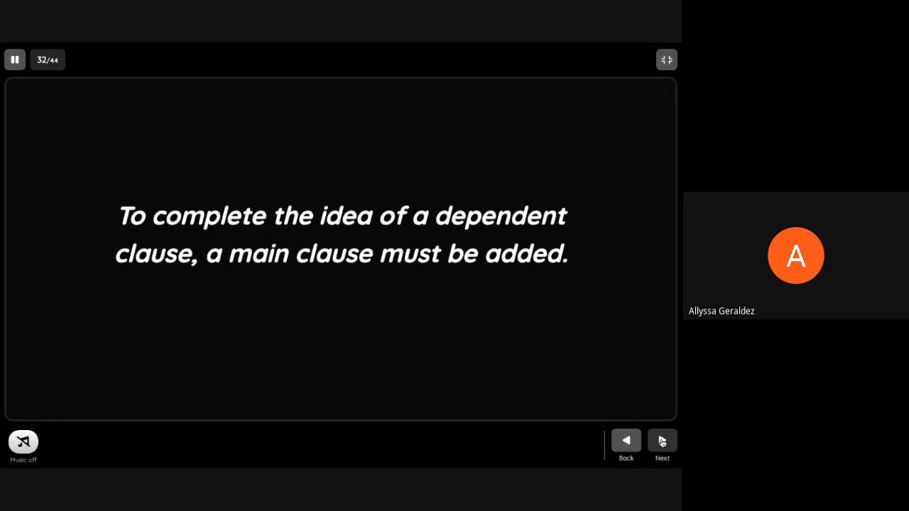
left_click(662, 440)
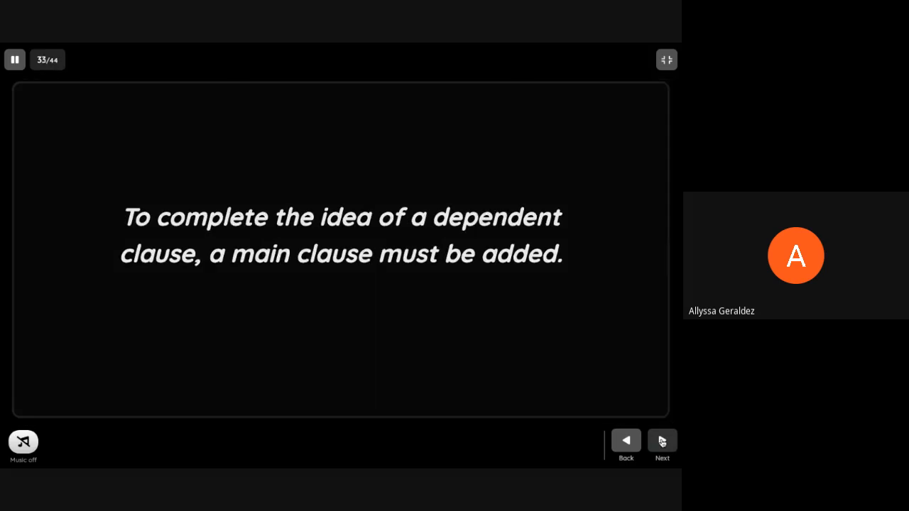
left_click(662, 441)
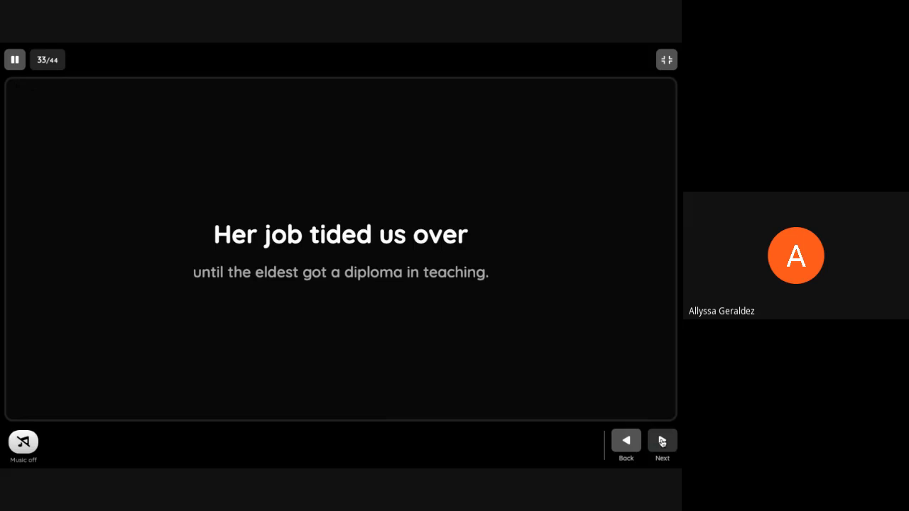
left_click(662, 441)
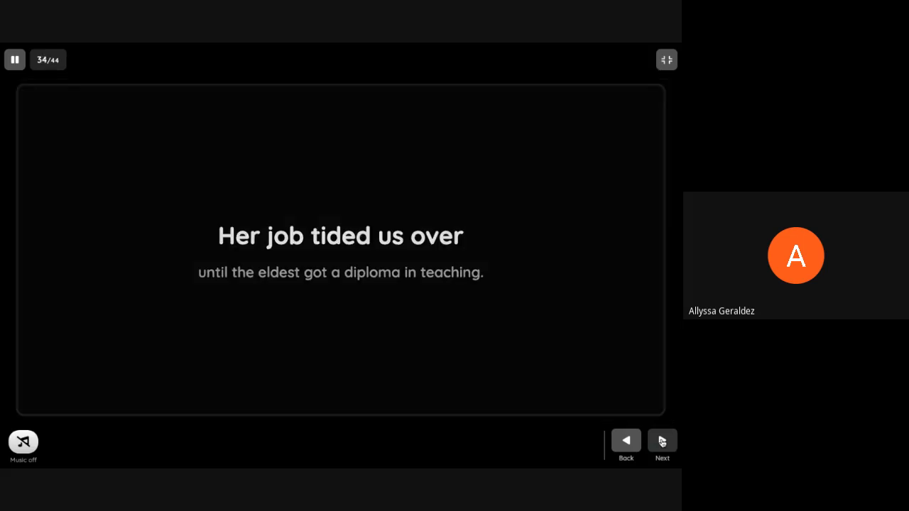
left_click(662, 440)
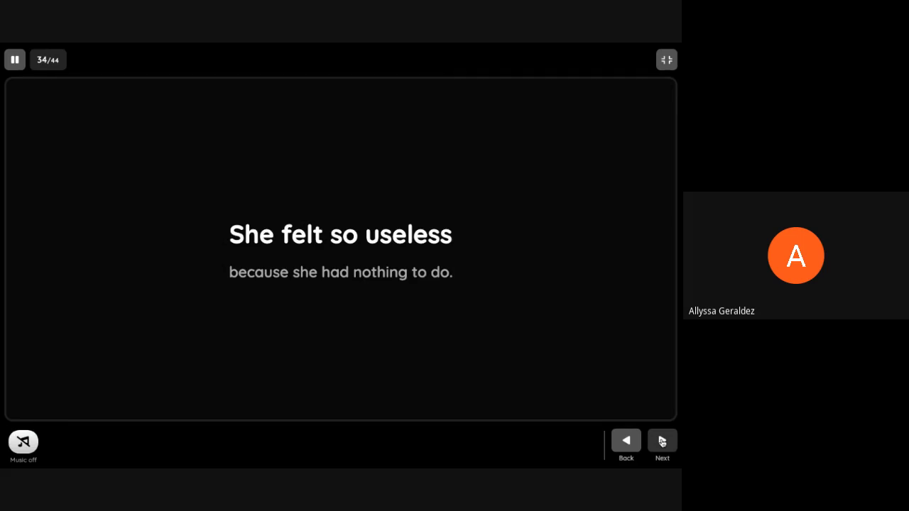
Read the subordinating, coordinating conjunction and relative pronoun slides to 'Let's Try!'.
left_click(662, 440)
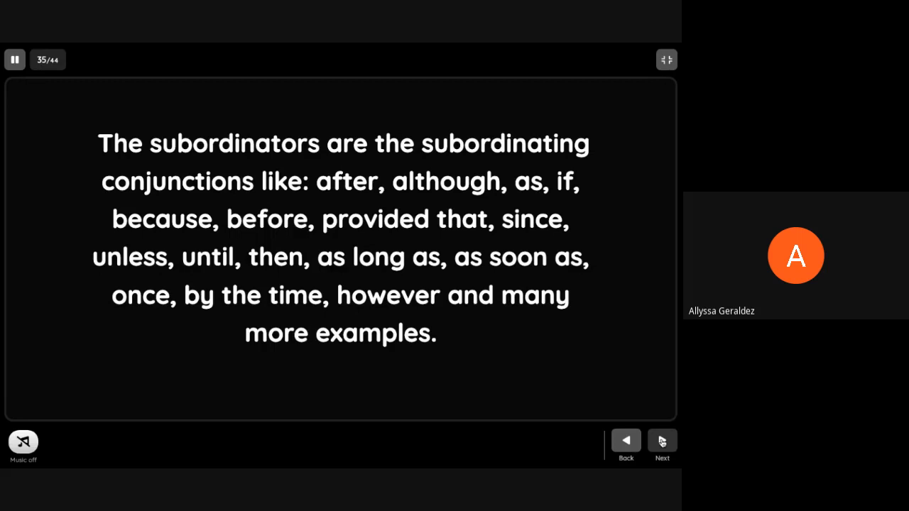
left_click(662, 440)
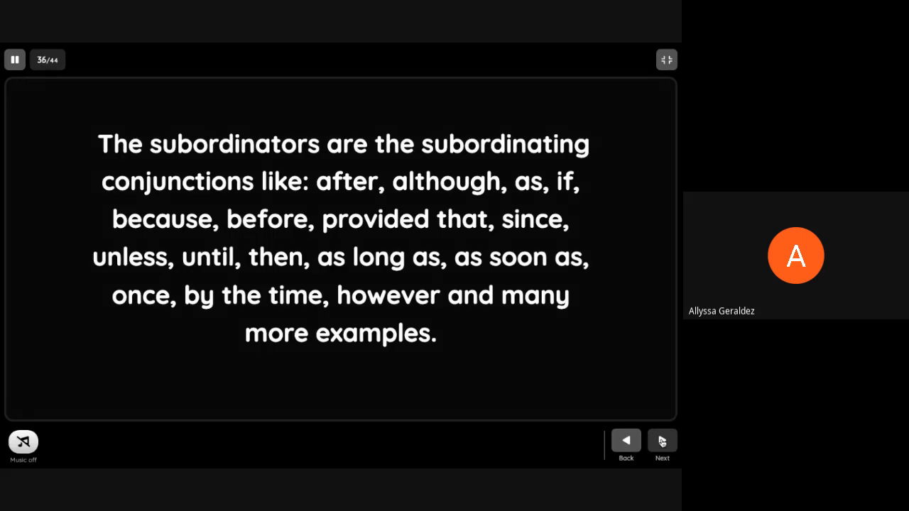
left_click(662, 440)
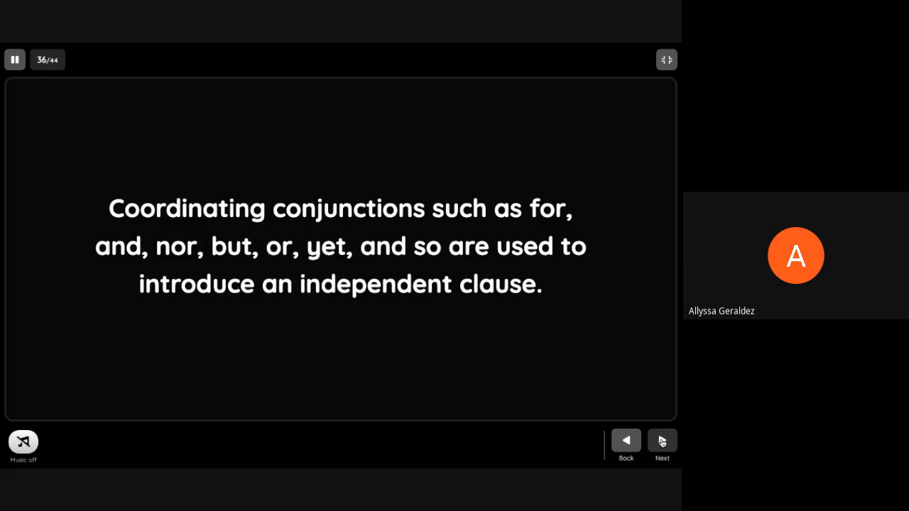
left_click(662, 440)
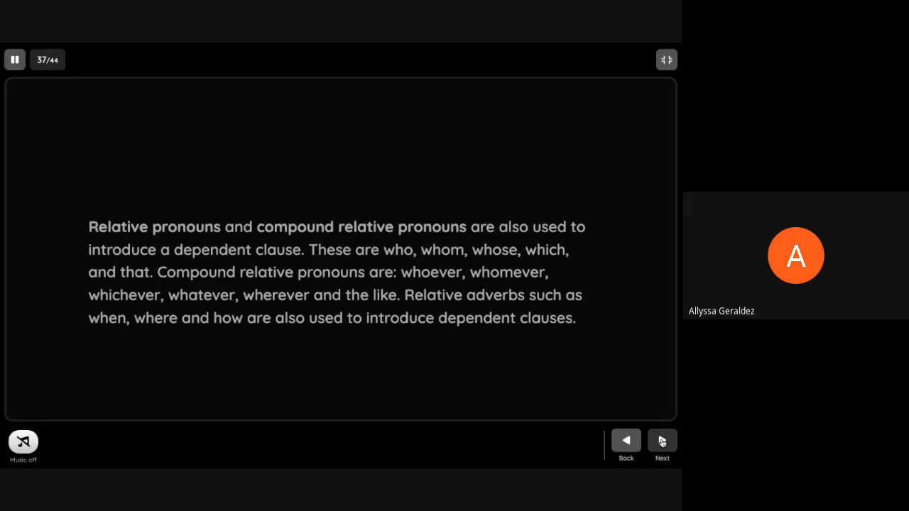
left_click(662, 441)
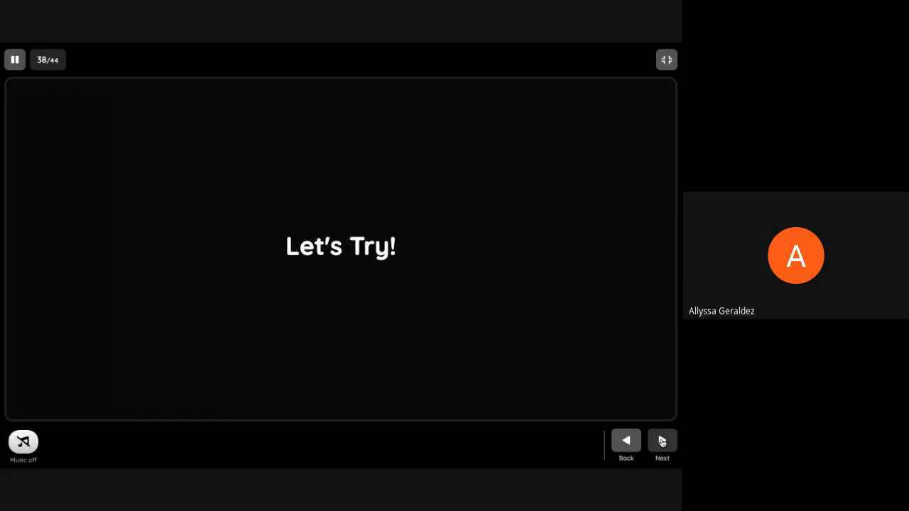
Submit WHILE YOU WERE SLEEPING as the dependent clause and move to the next question.
left_click(662, 440)
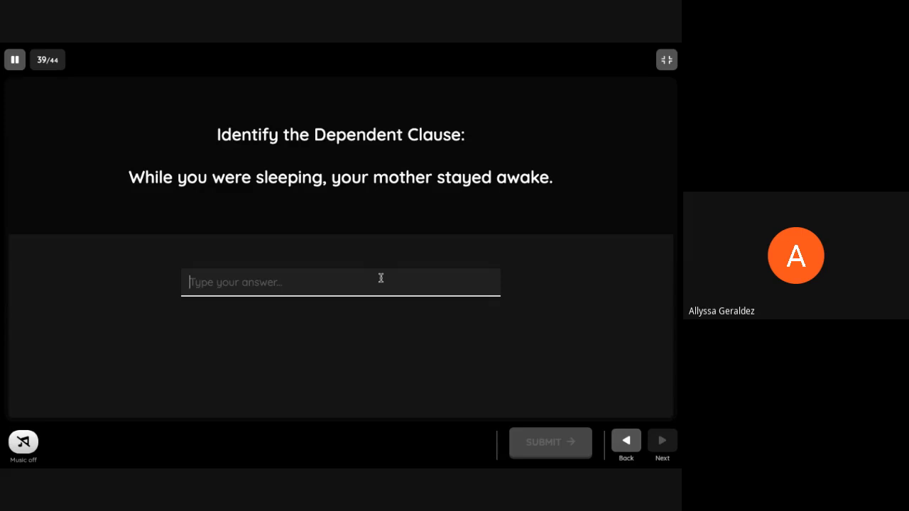
type("W")
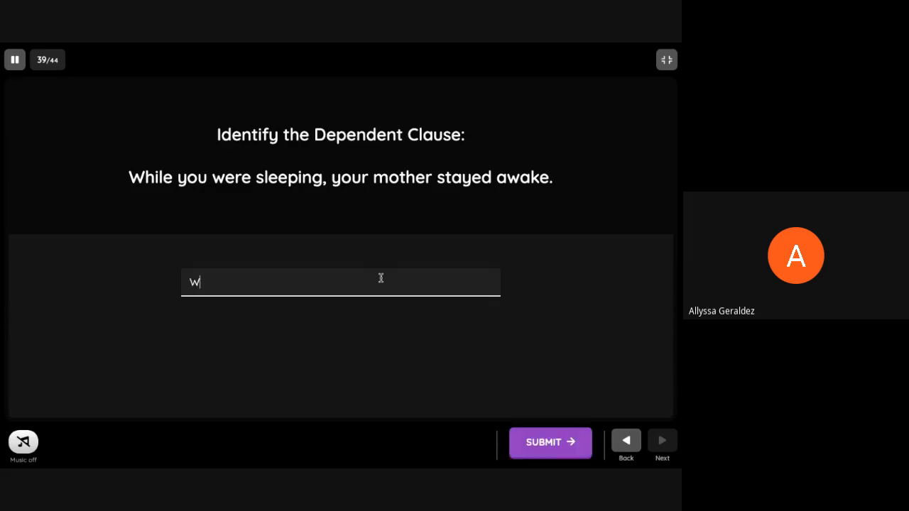
type("HILE")
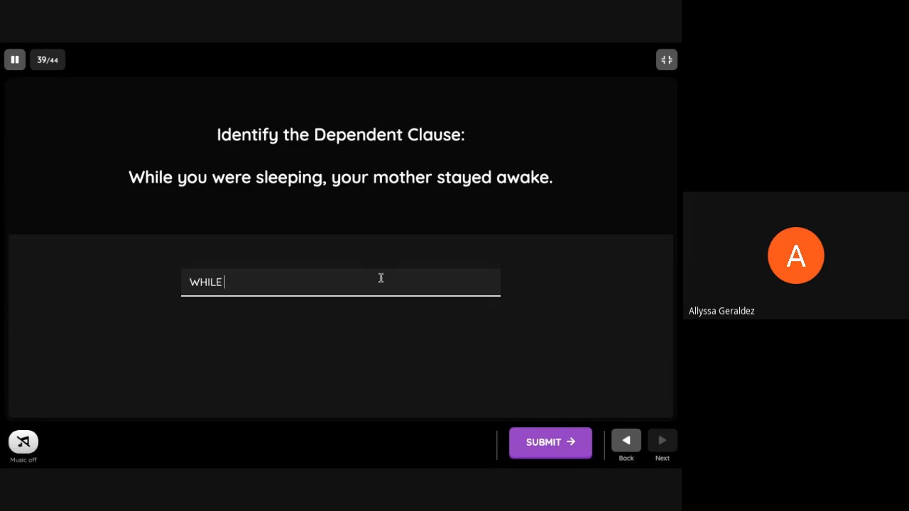
type("YOU")
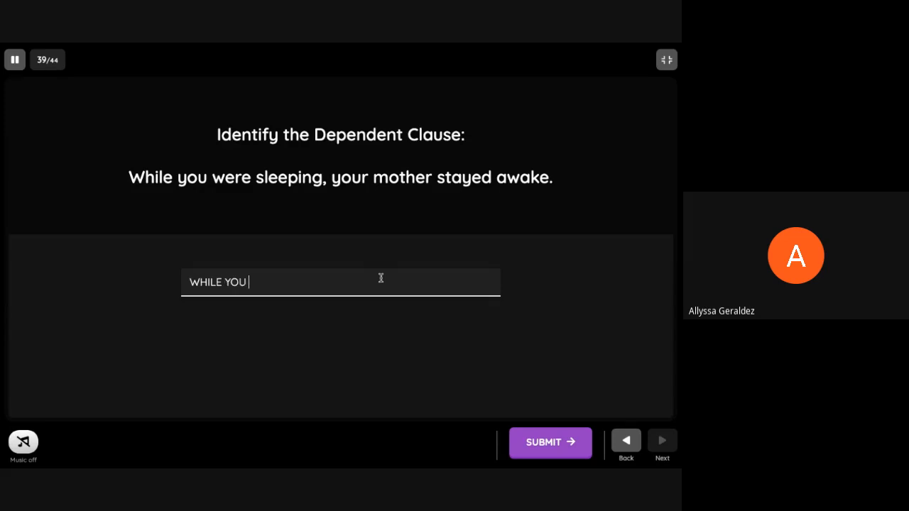
type("WERE SLE")
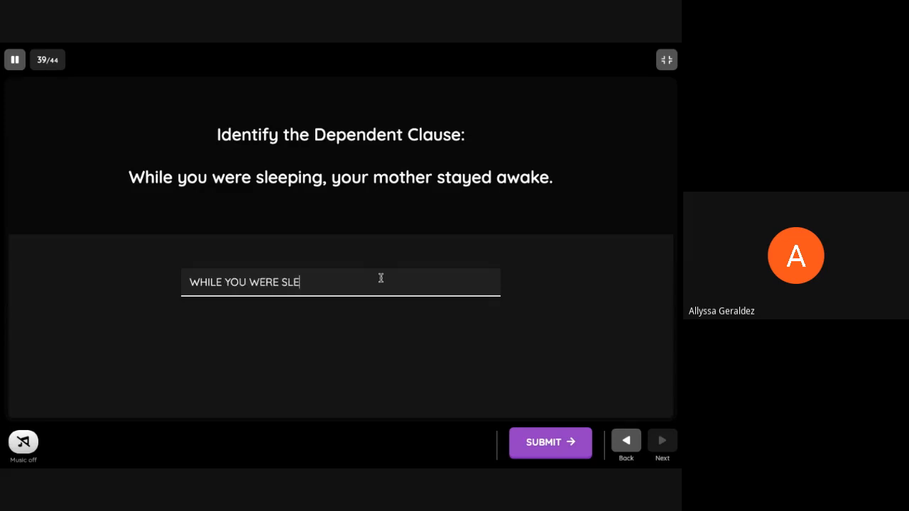
type("EPING")
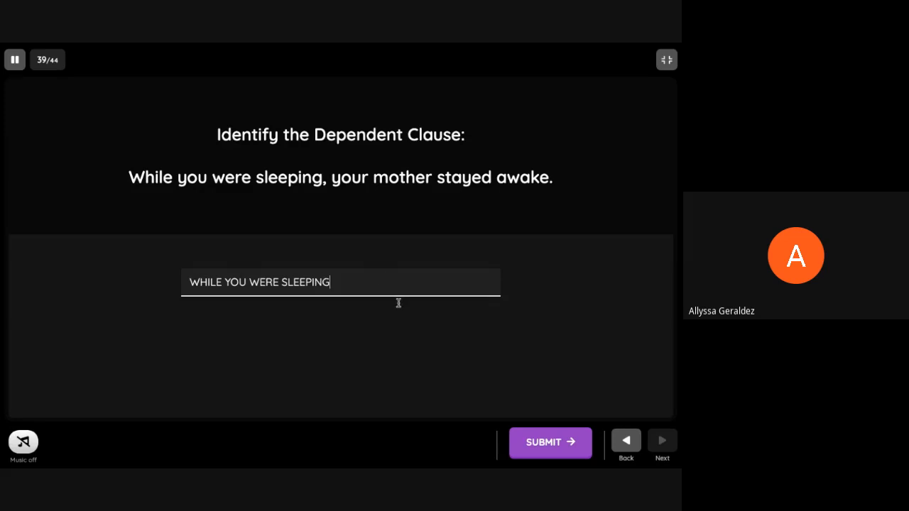
left_click(551, 442)
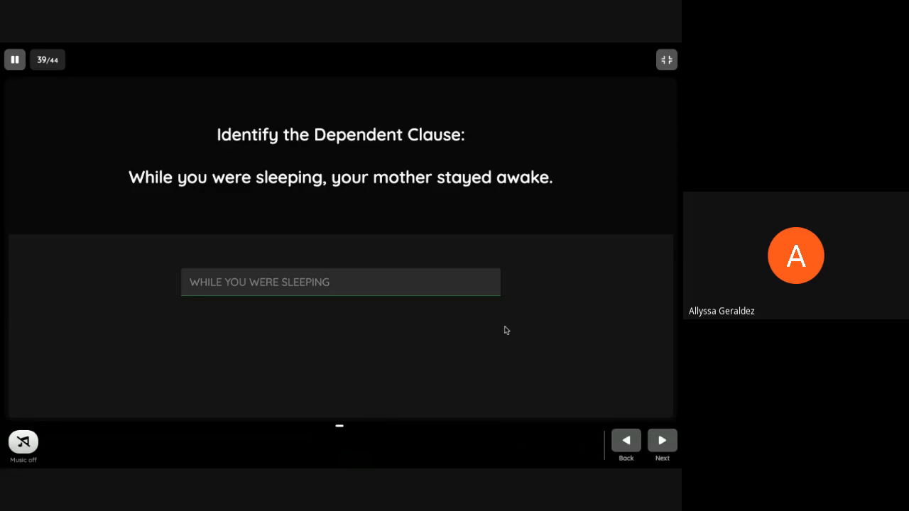
left_click(662, 440)
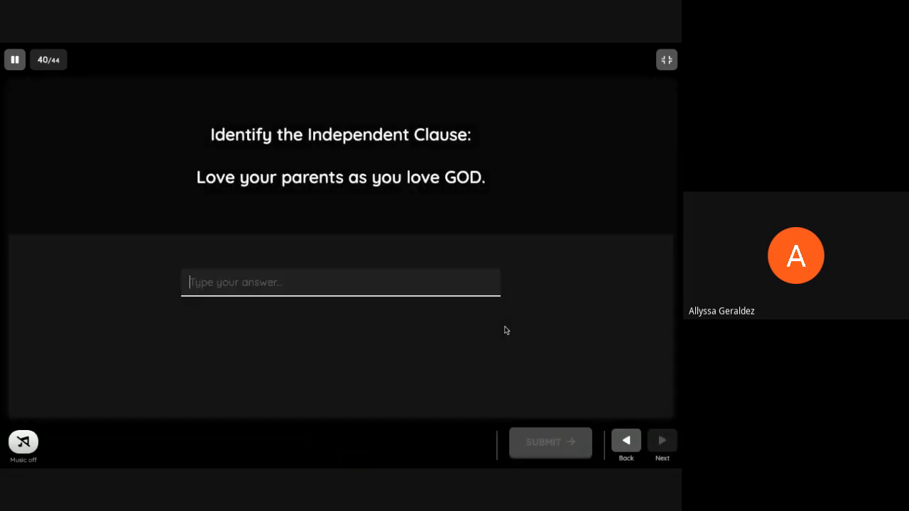
mouse_move(315, 285)
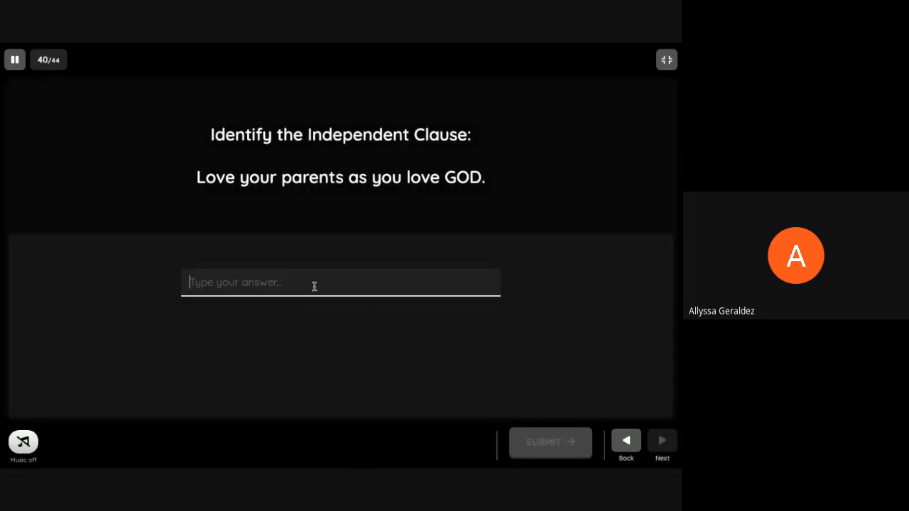
Enter LOVE YOUR PARENTS as the independent clause of 'Love your parents as you love GOD'.
type("LOVE")
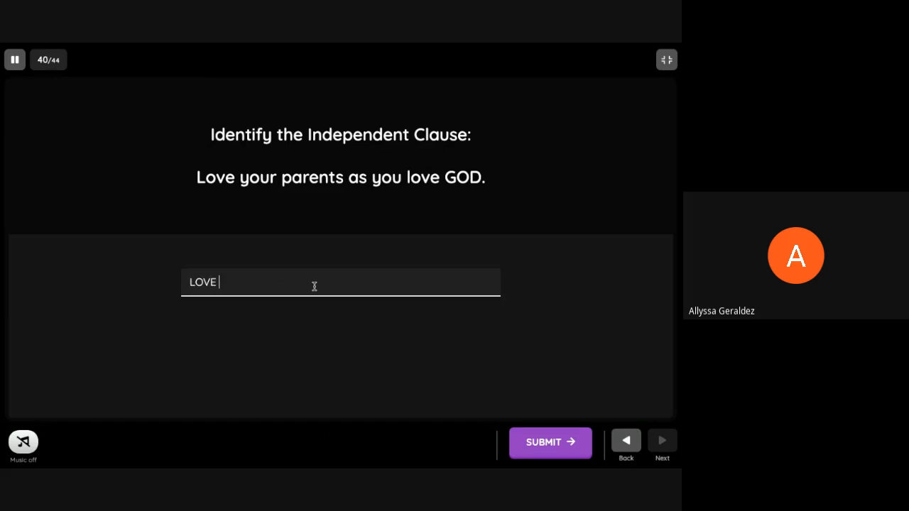
type("YOUR")
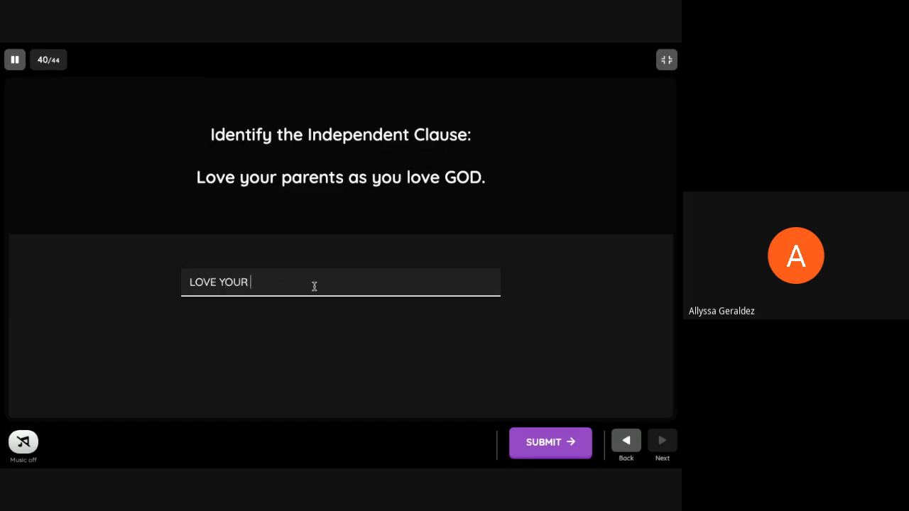
type("PARENT")
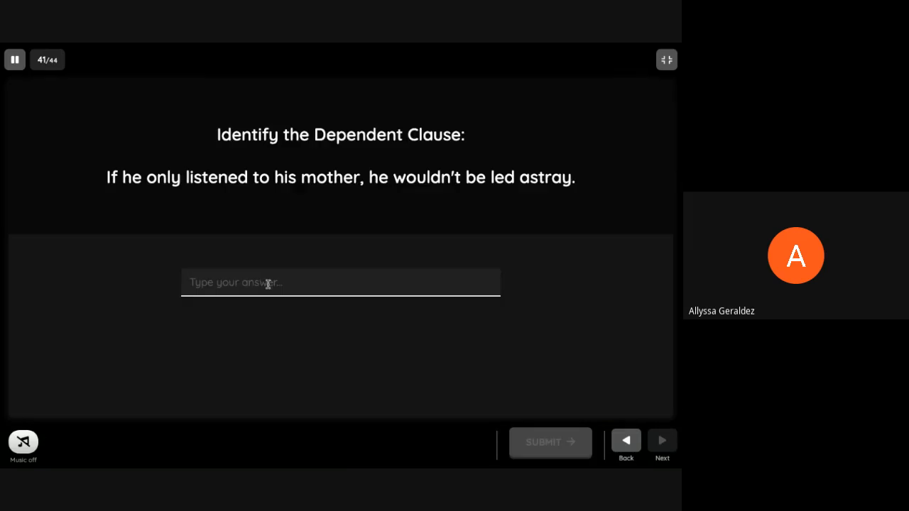
Answer 'IF HE ONLY LISTENED TO HIS MOTHER', correcting the mistyped letter, and submit it.
type("IF")
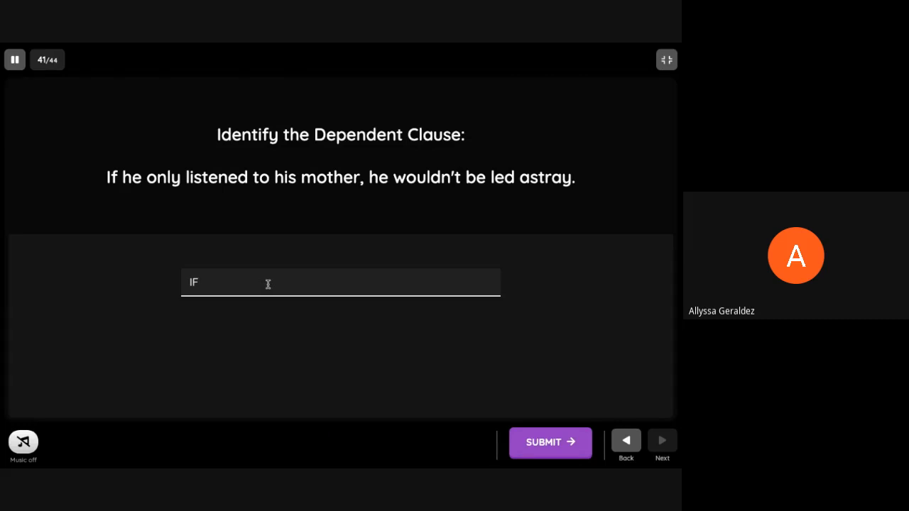
type("HE ONLY")
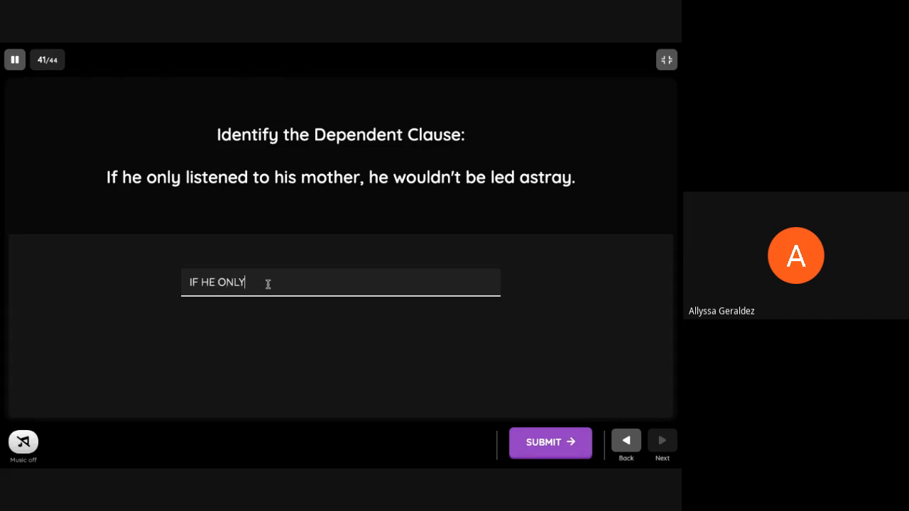
type("LISY")
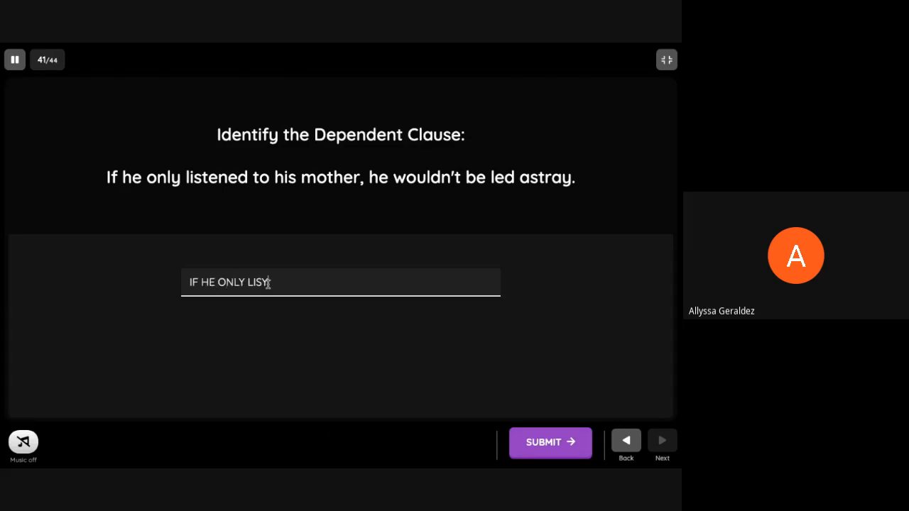
key("backspace")
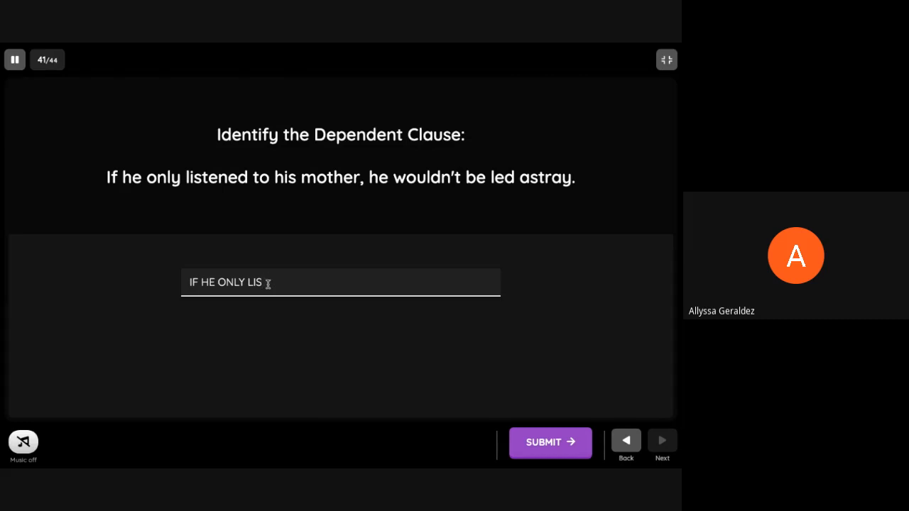
type("TENED TO HIS MO")
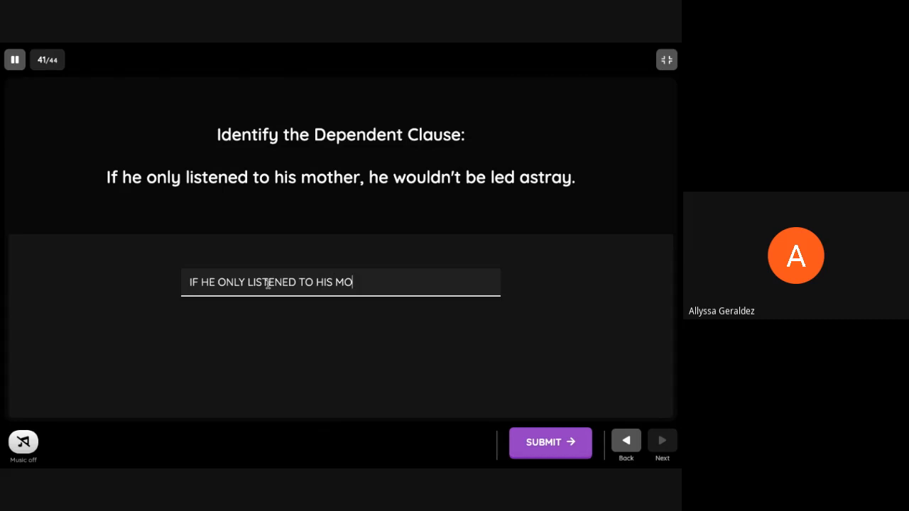
type("THER")
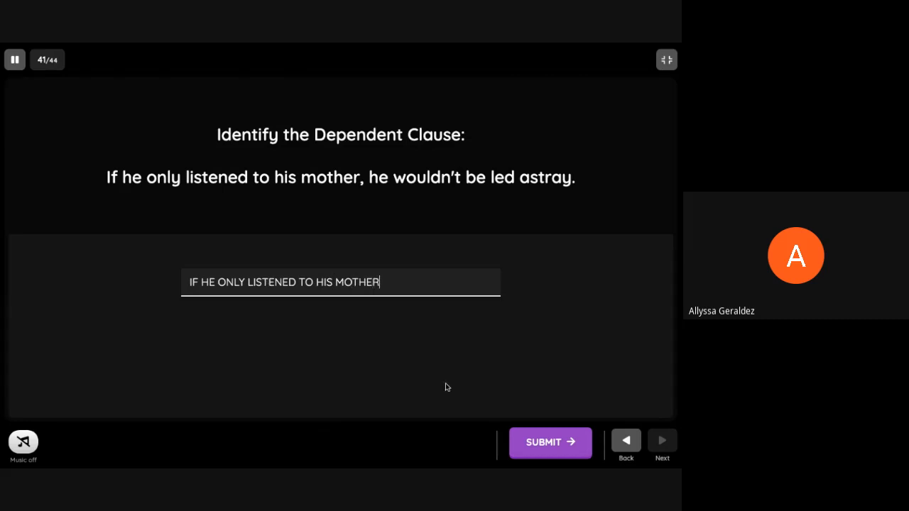
left_click(551, 443)
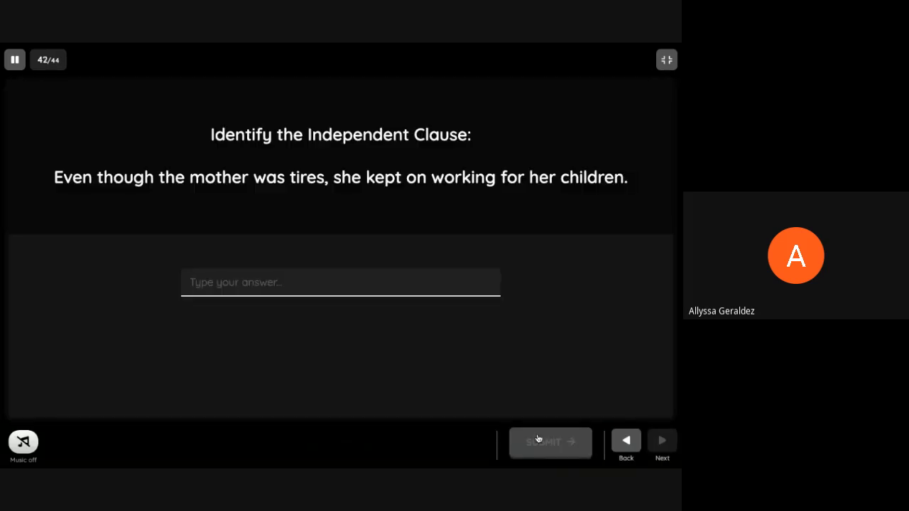
mouse_move(537, 376)
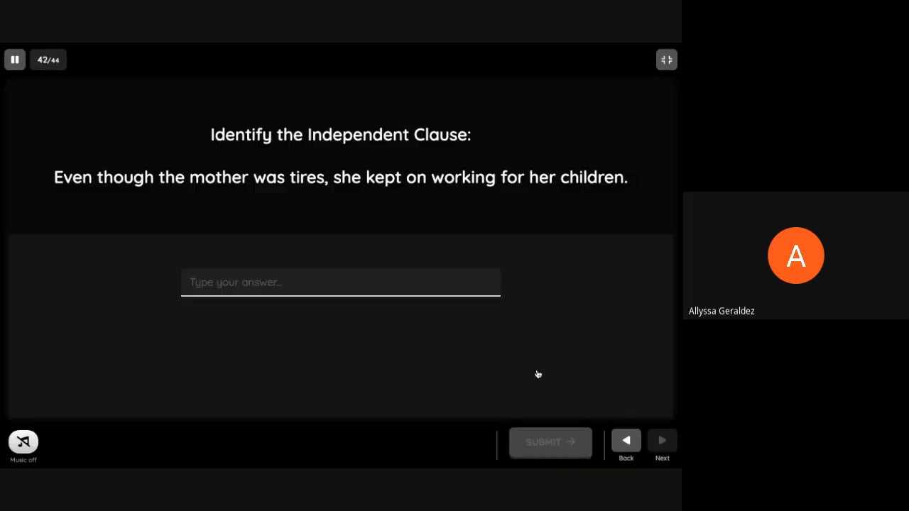
Answer 'SHE KEPT ON WORKING FOR HER CHILDREN' as the independent clause and submit it.
type("SHE KEPT ON W")
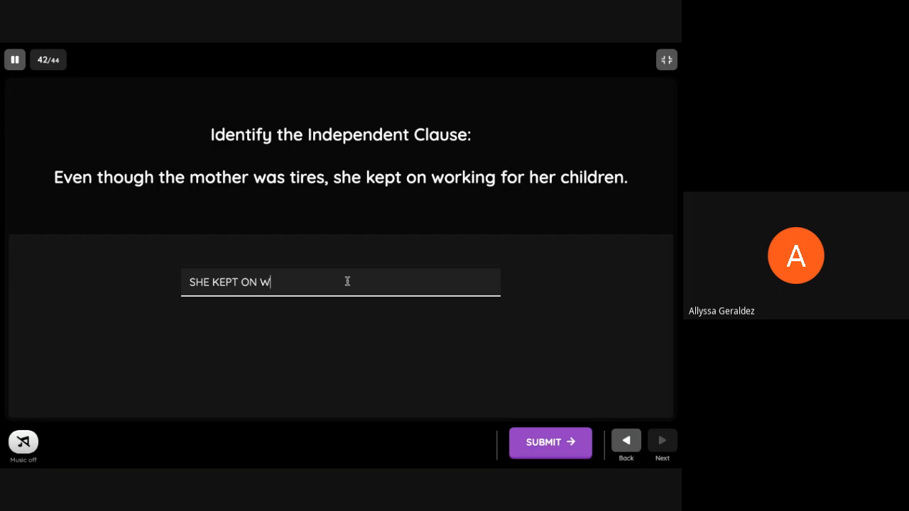
type("ORKING")
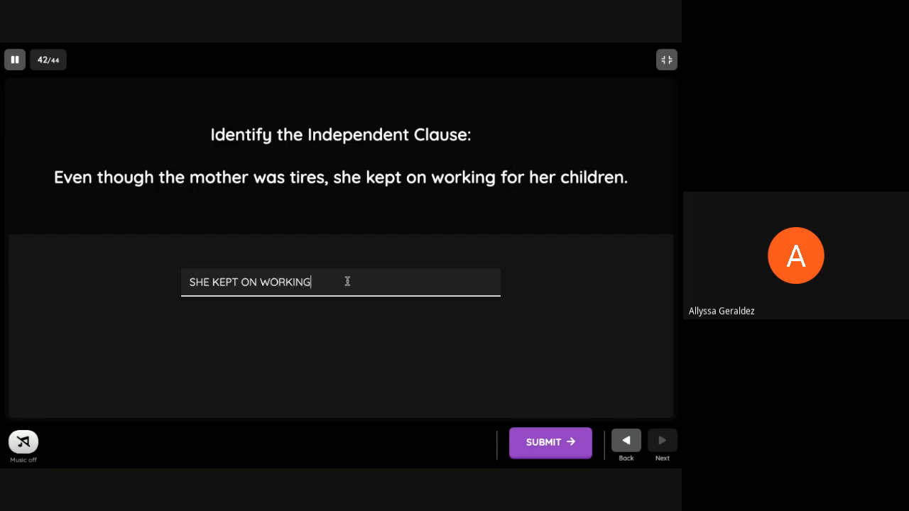
type("FOR H")
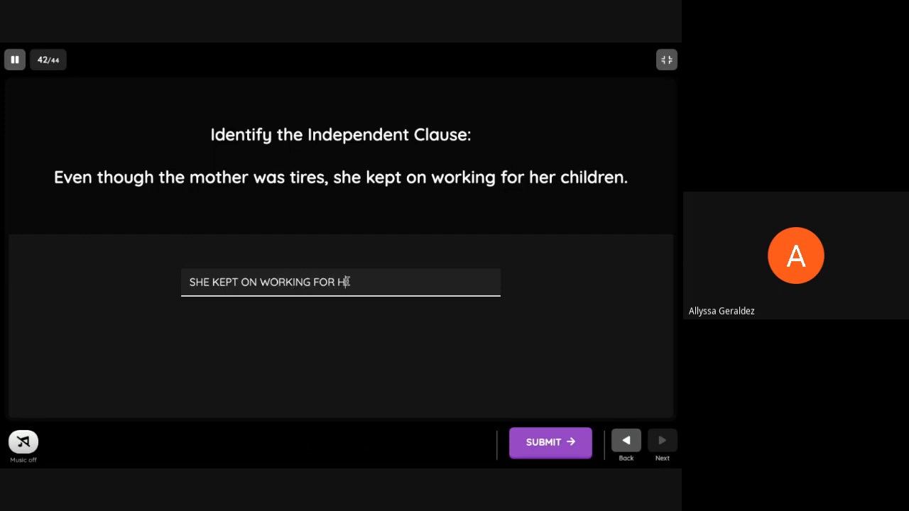
type("ER CHILDREN")
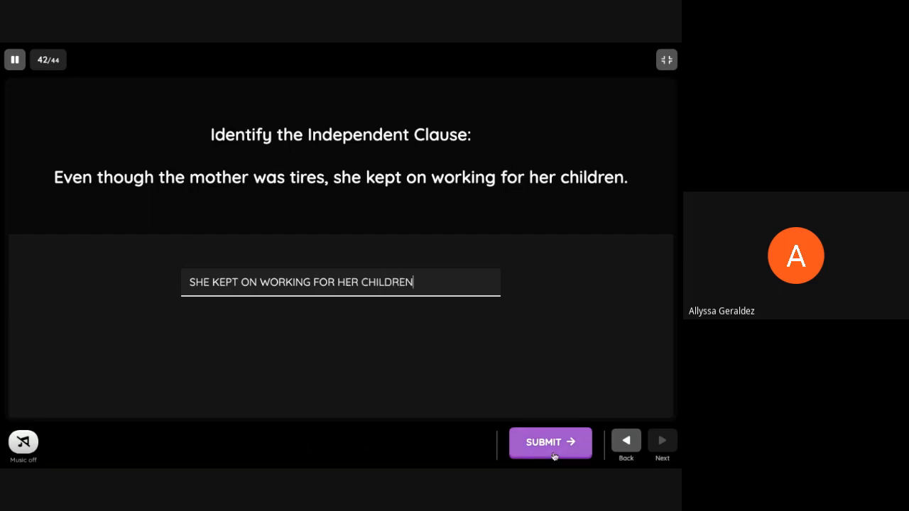
left_click(550, 442)
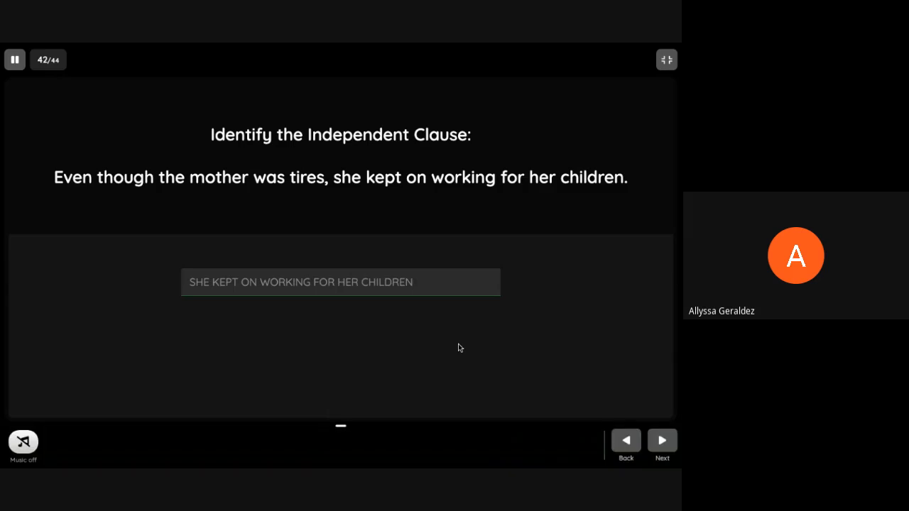
Advance past the 'Sum up!' slide to the final slide 44 on Filipino values and clause types.
left_click(662, 440)
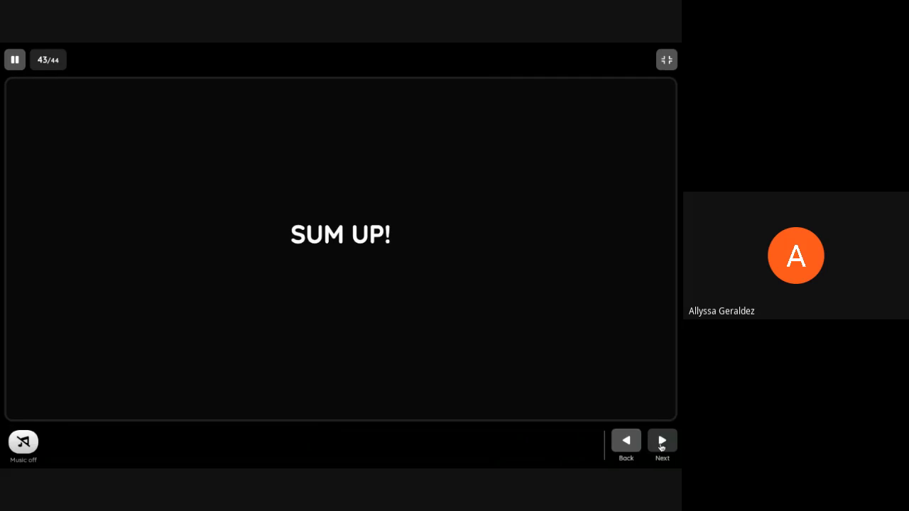
left_click(662, 440)
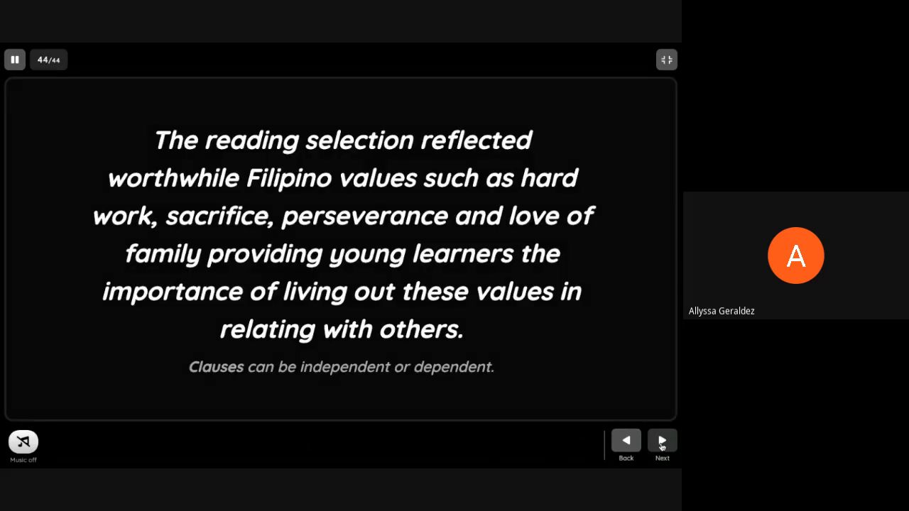